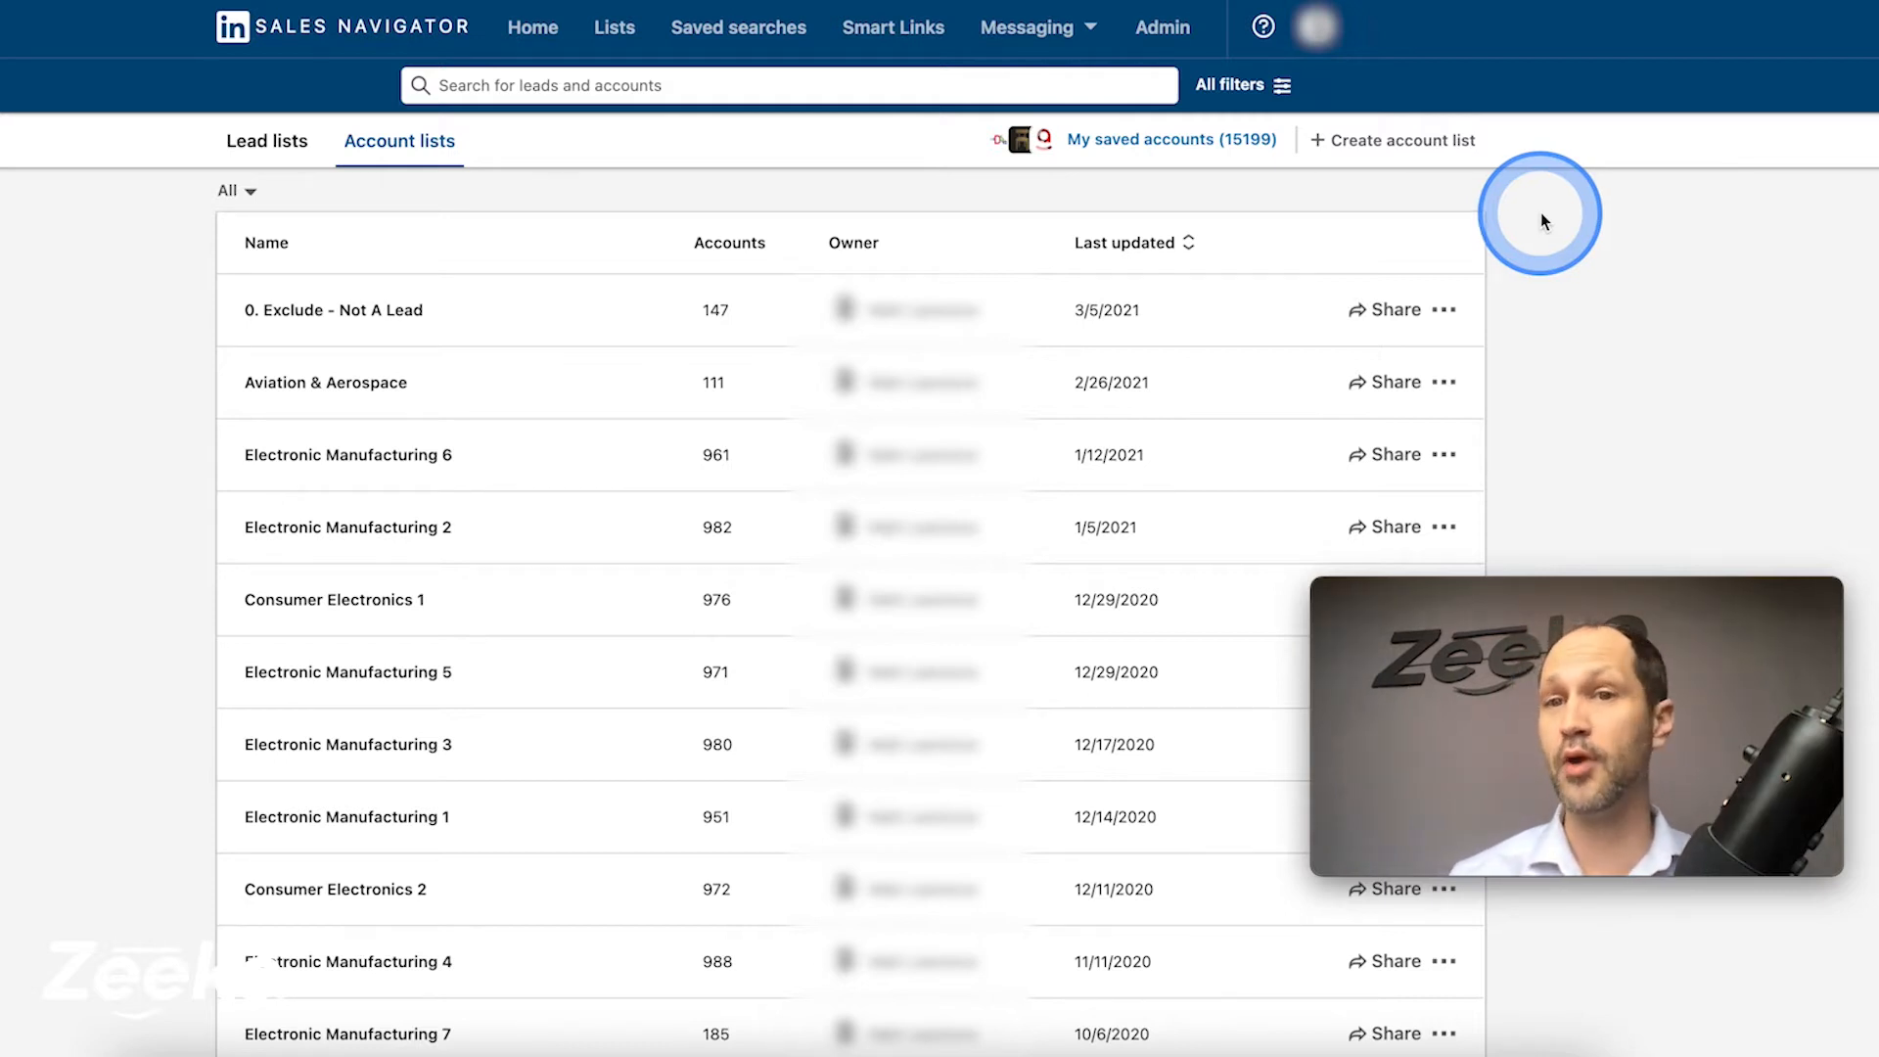
mouse_move(1495, 228)
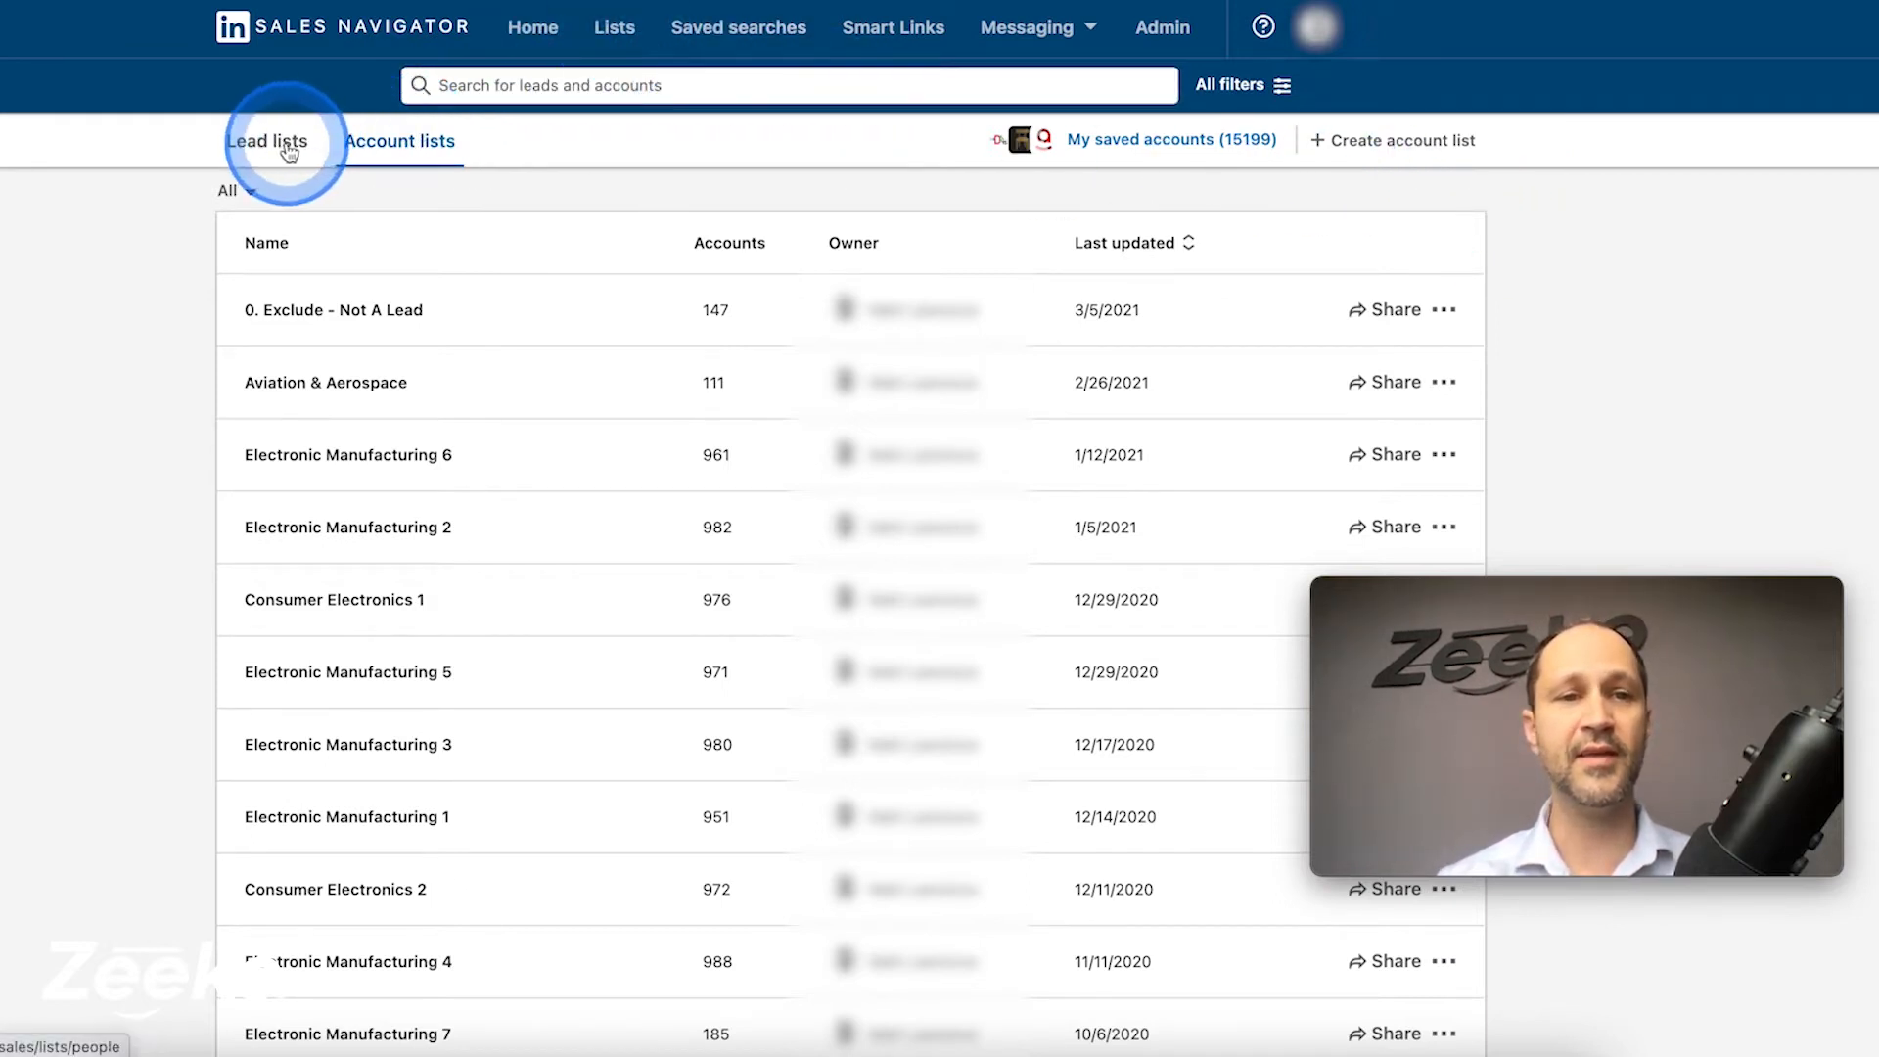
On the Account lists page, show the create-account-list options: CSV upload or manual adding
left_click(399, 141)
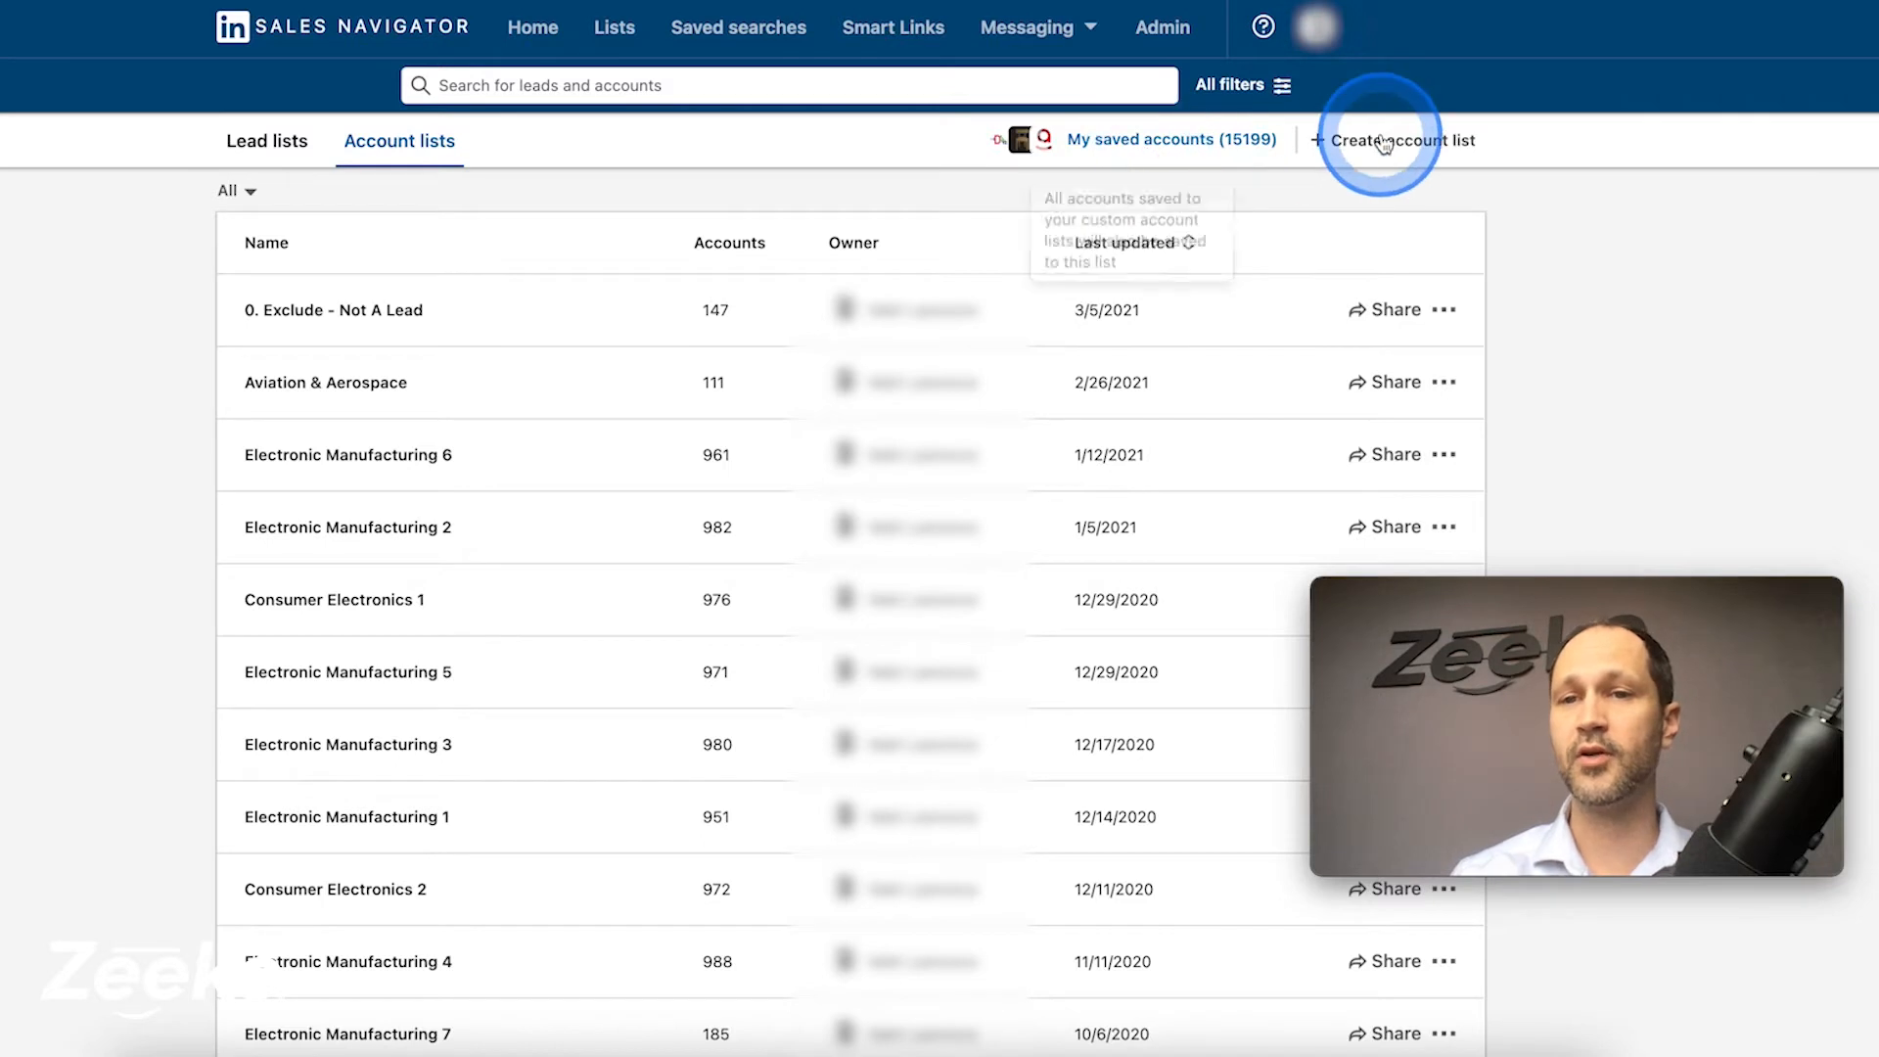
left_click(1403, 140)
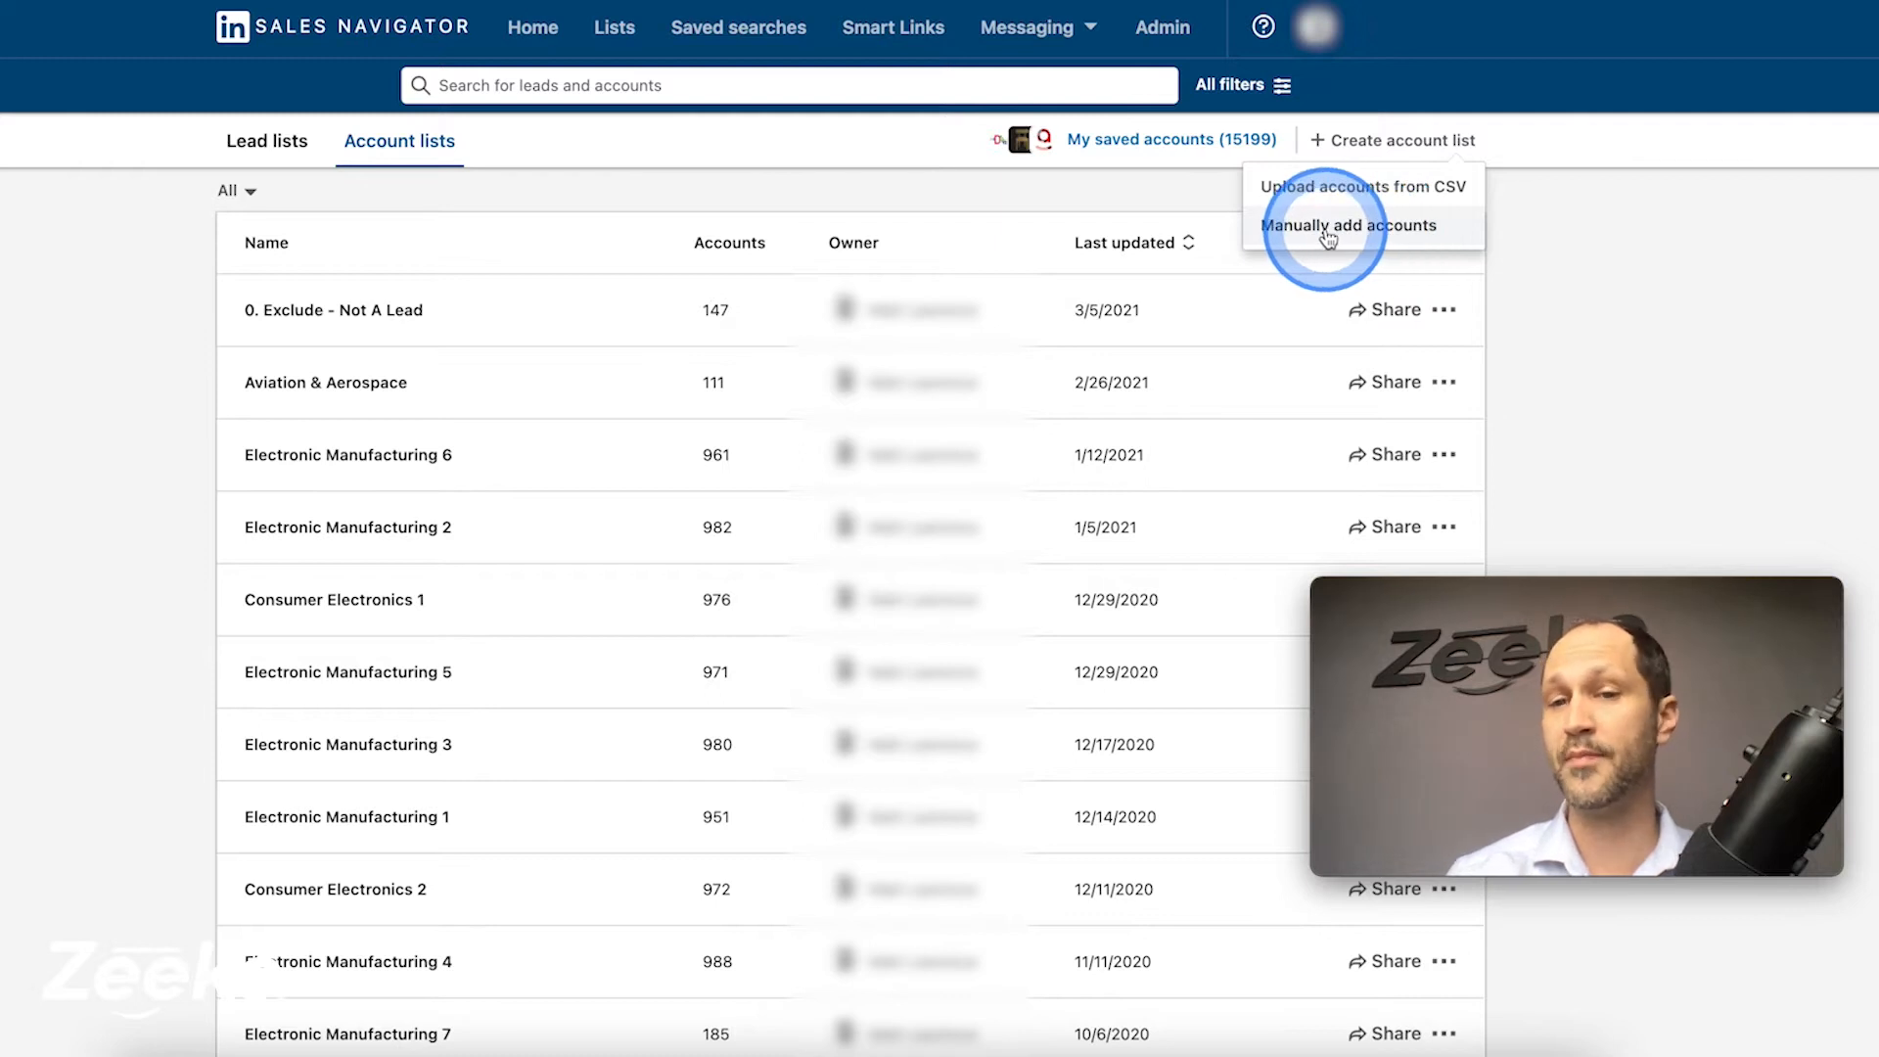
mouse_move(1404, 191)
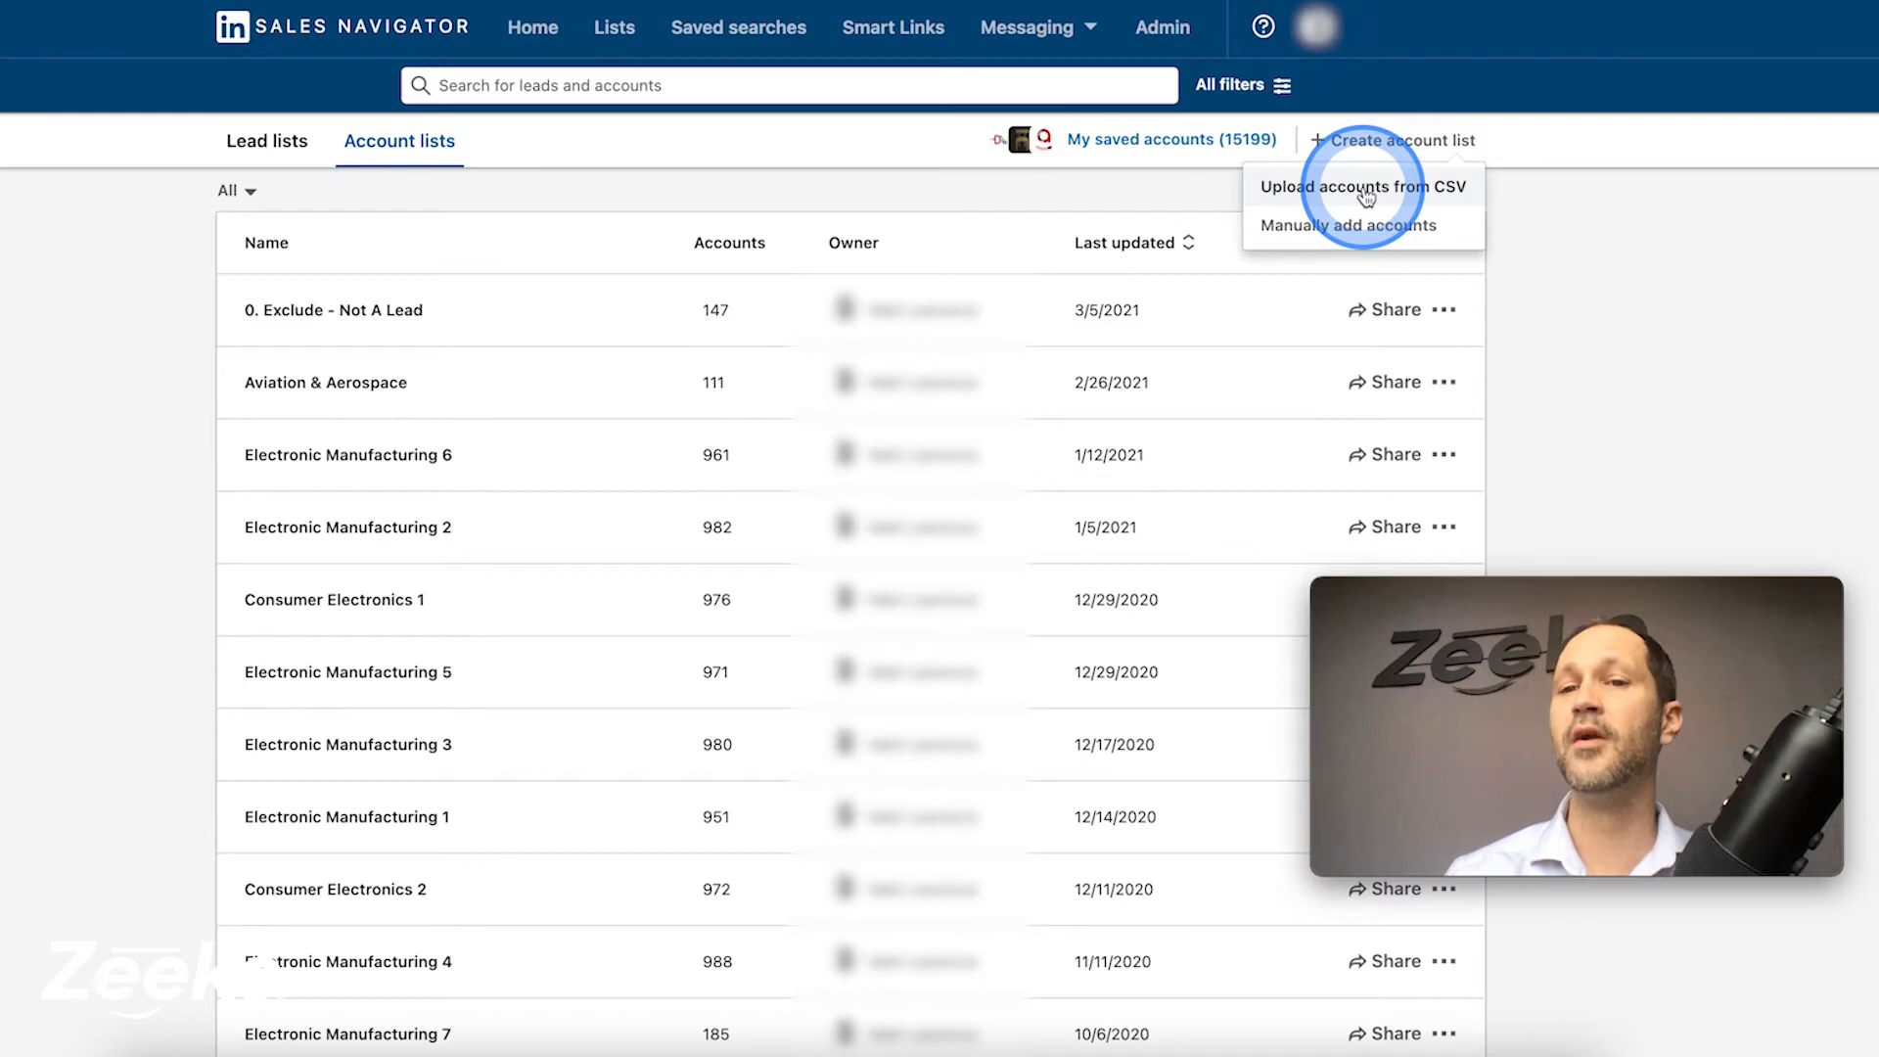
Choose 'Upload accounts from CSV' to reach the file requirements step
left_click(1358, 186)
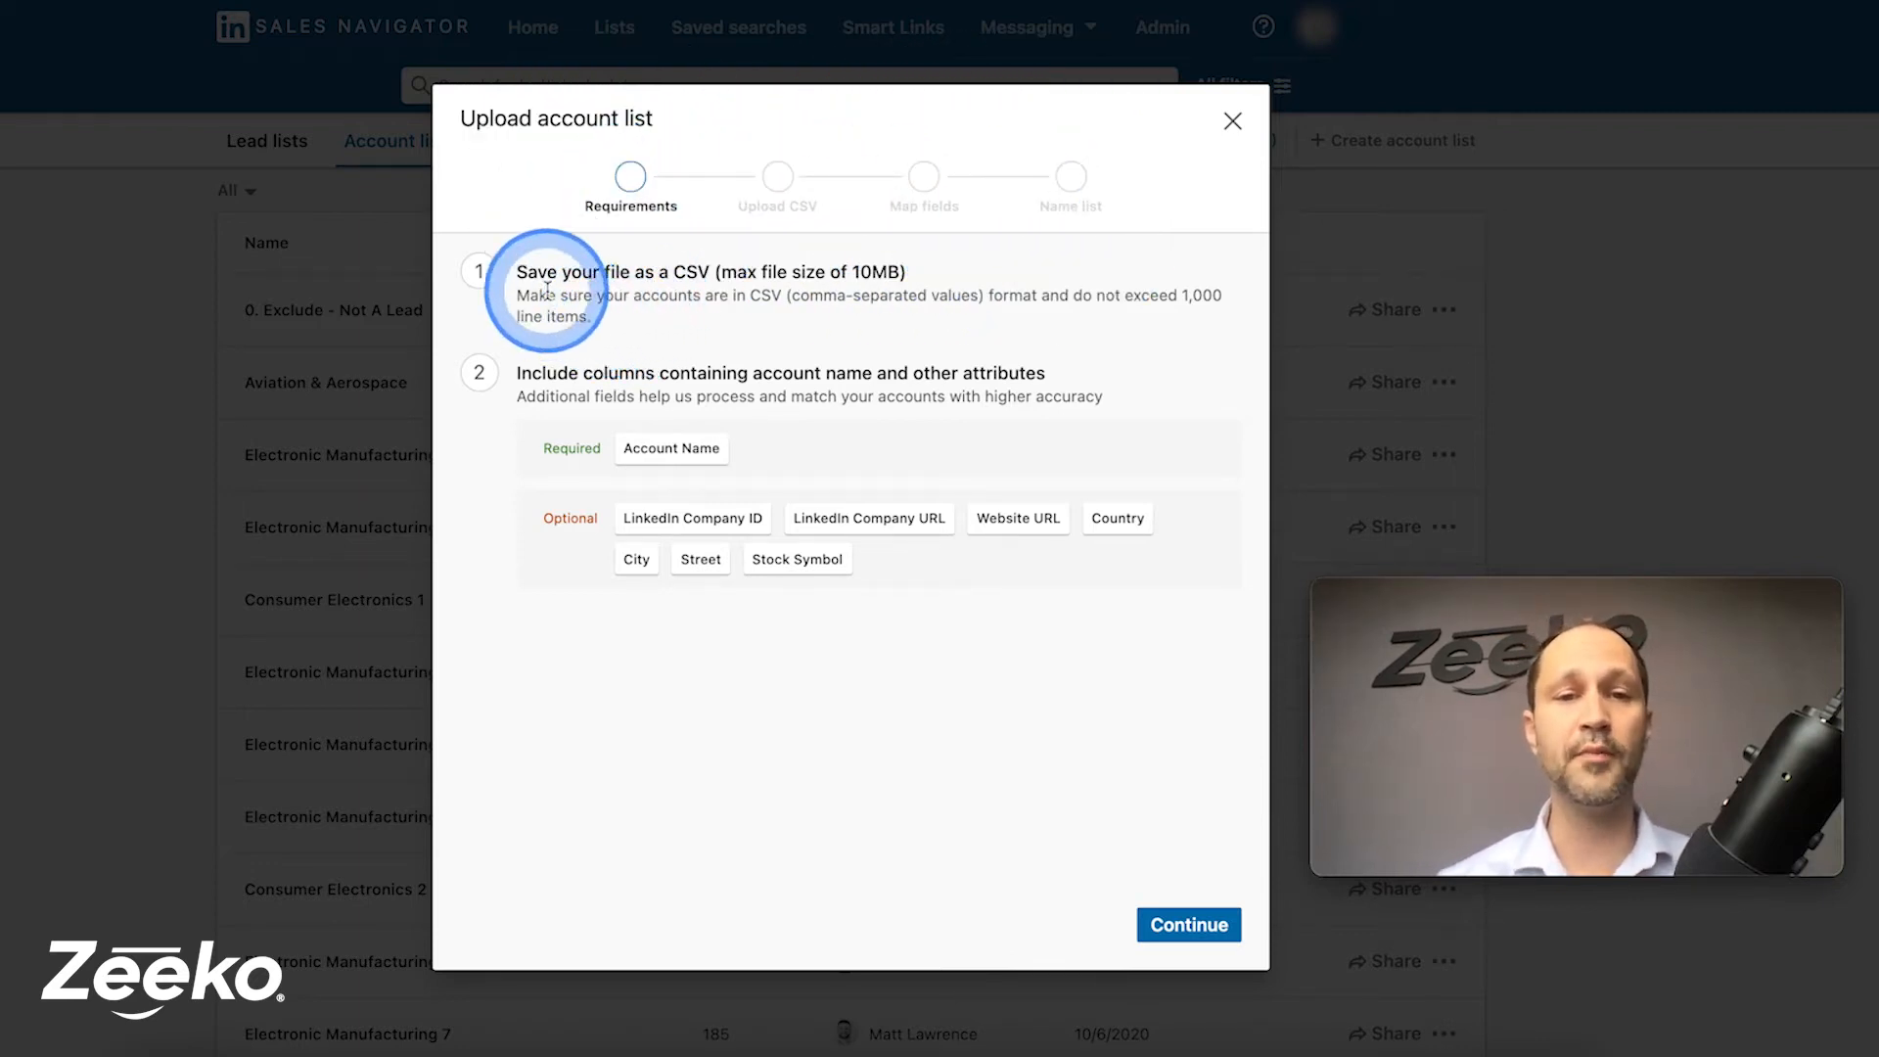
mouse_move(841, 277)
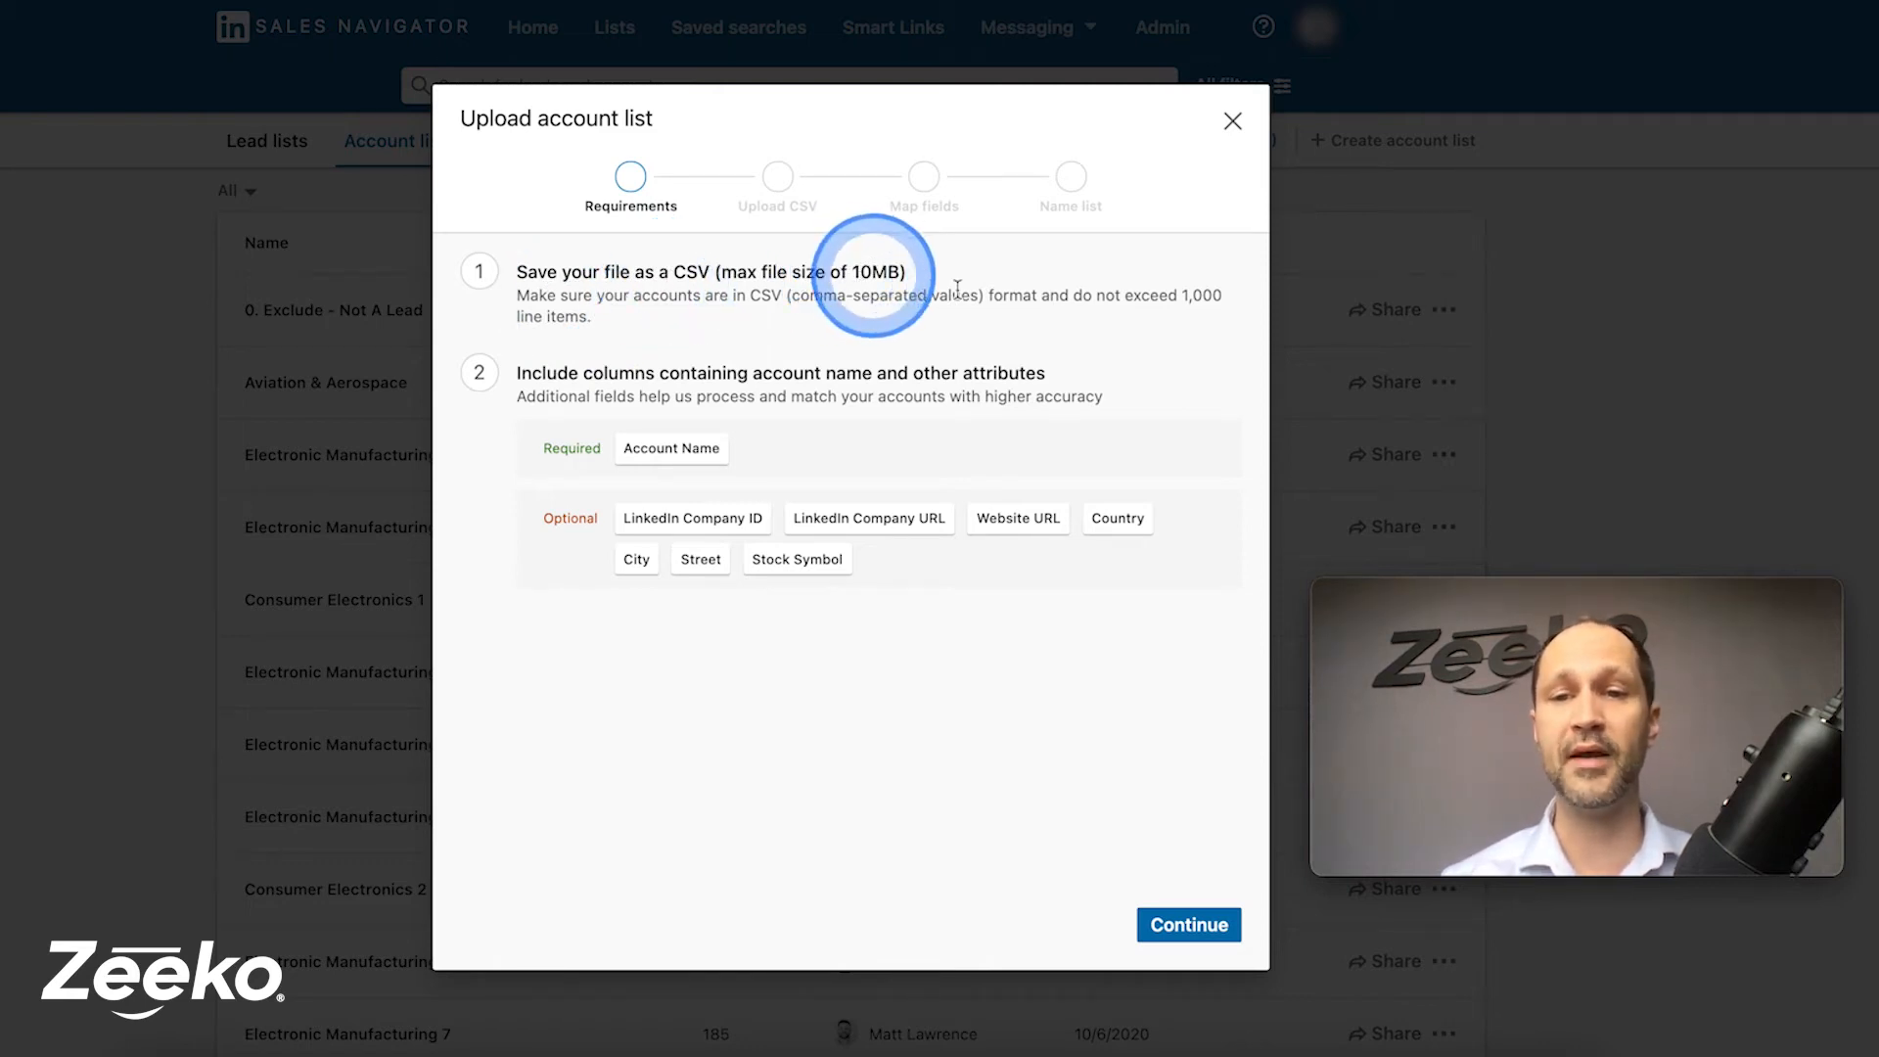
mouse_move(1178, 295)
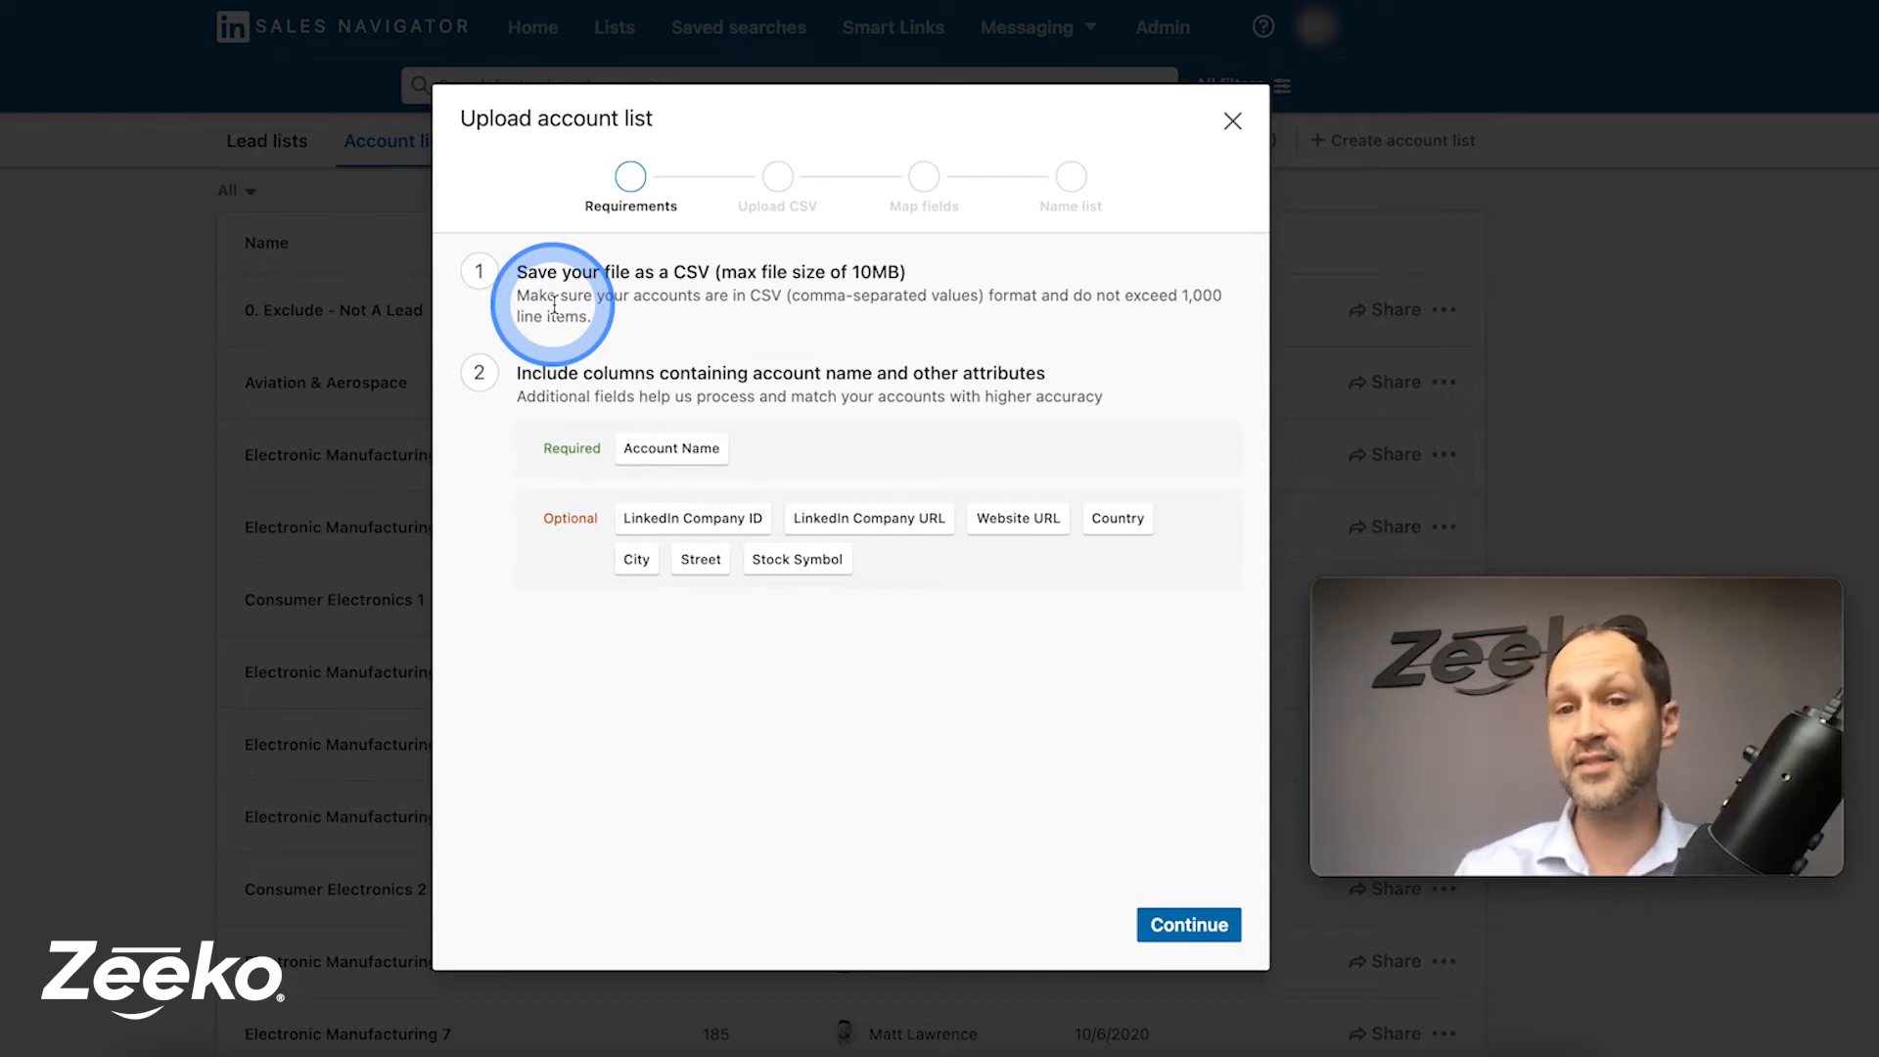
mouse_move(1186, 292)
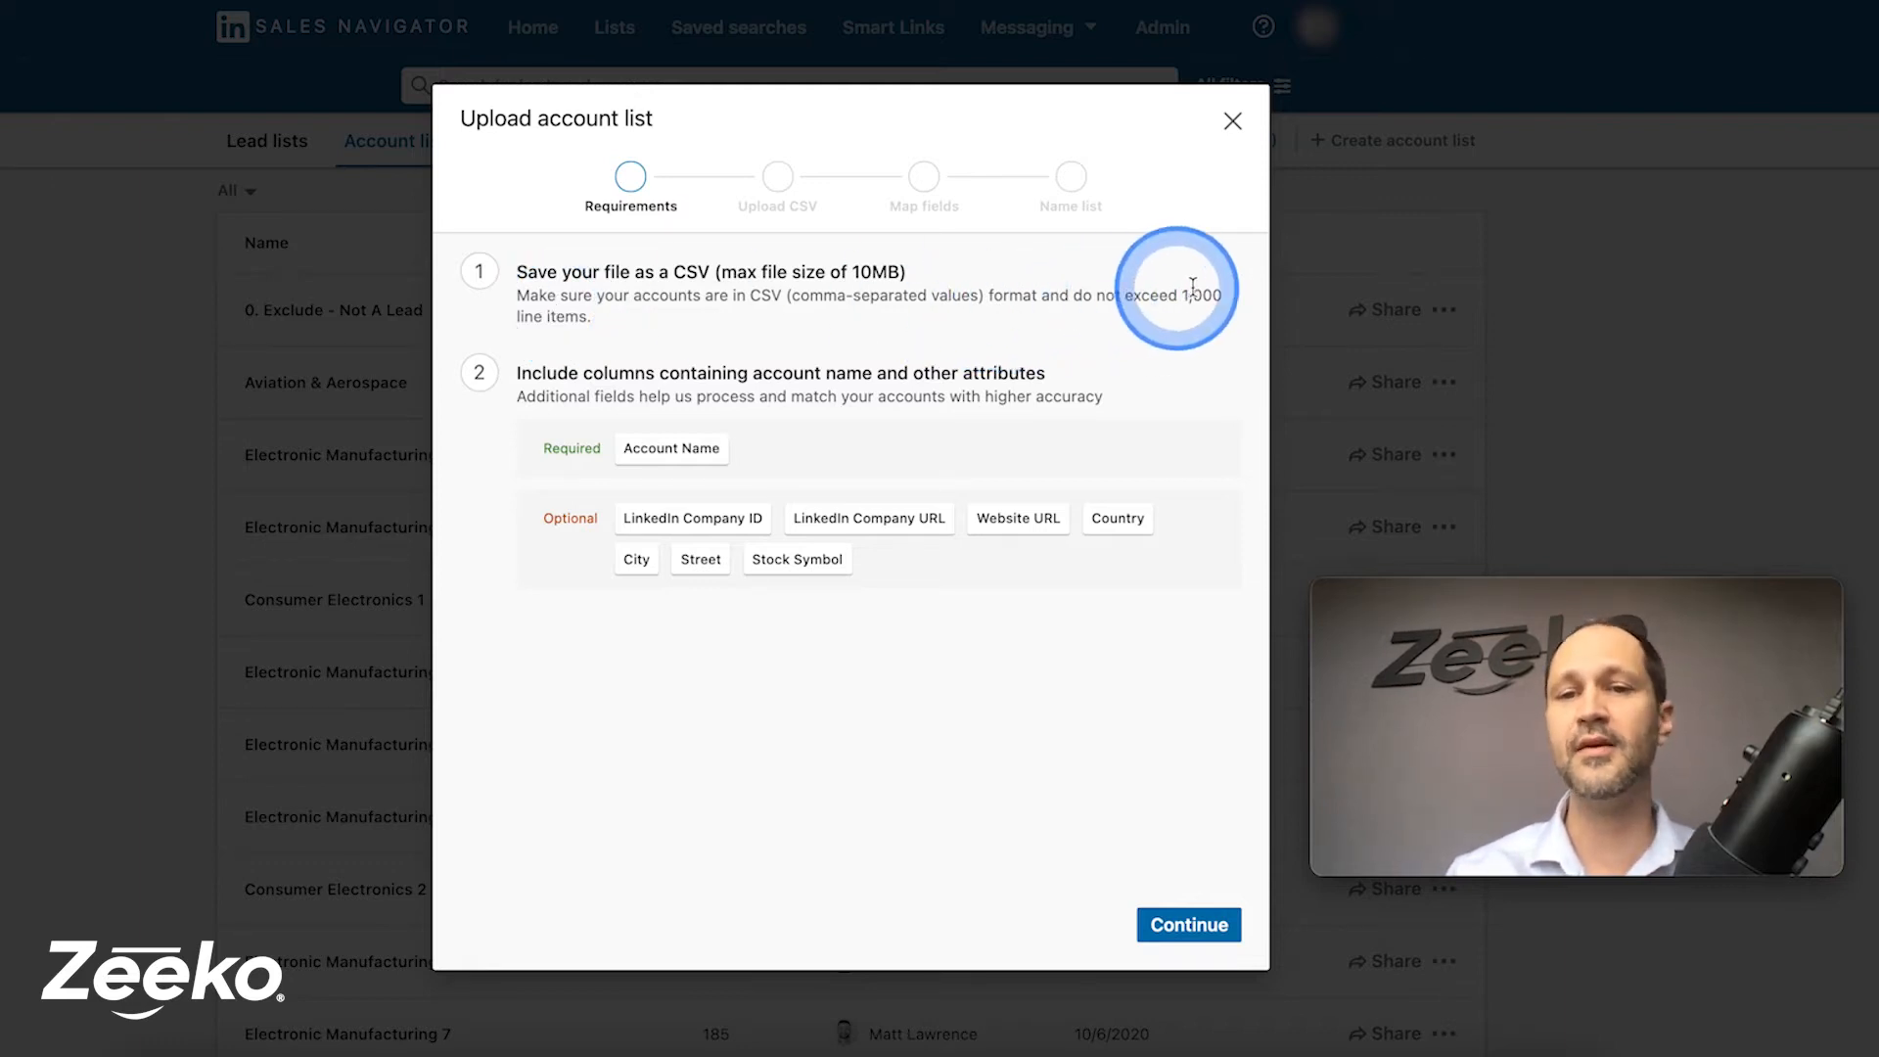
mouse_move(1168, 307)
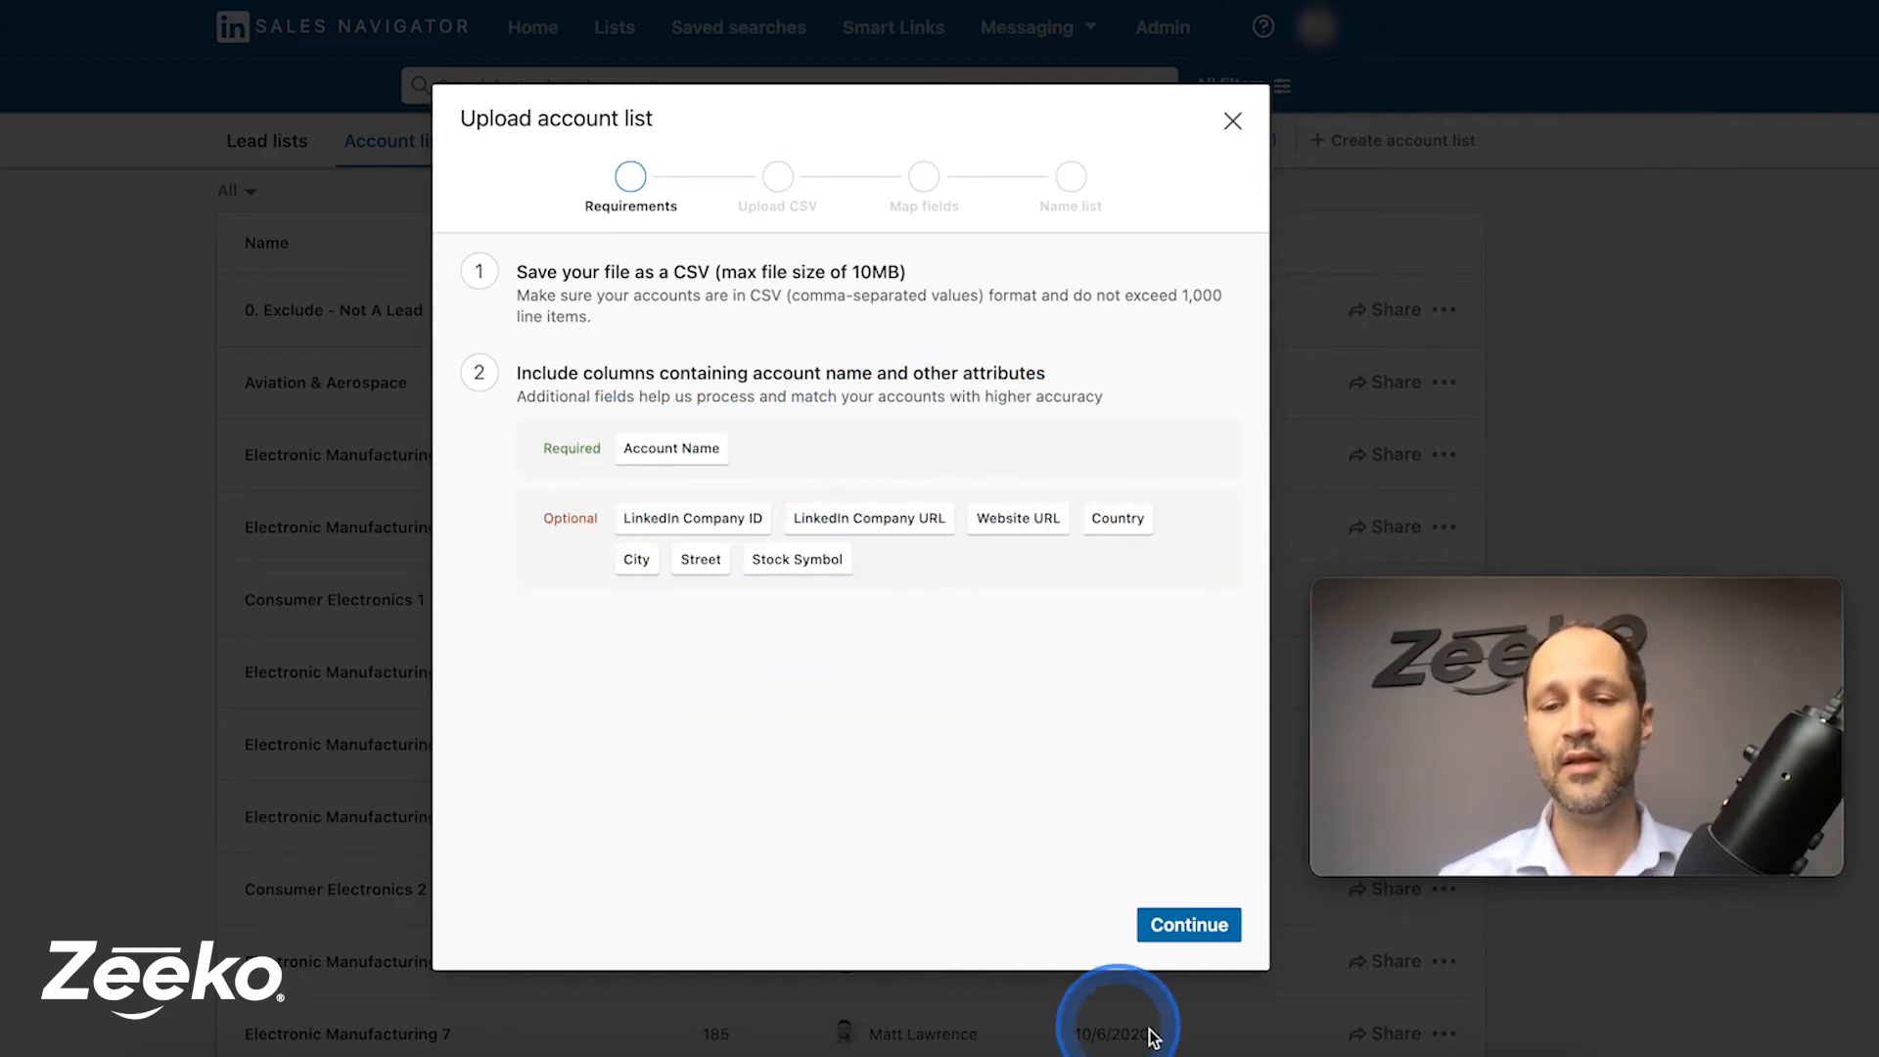
Upload the Client Import Demo CSV file to reach field mapping
left_click(1189, 923)
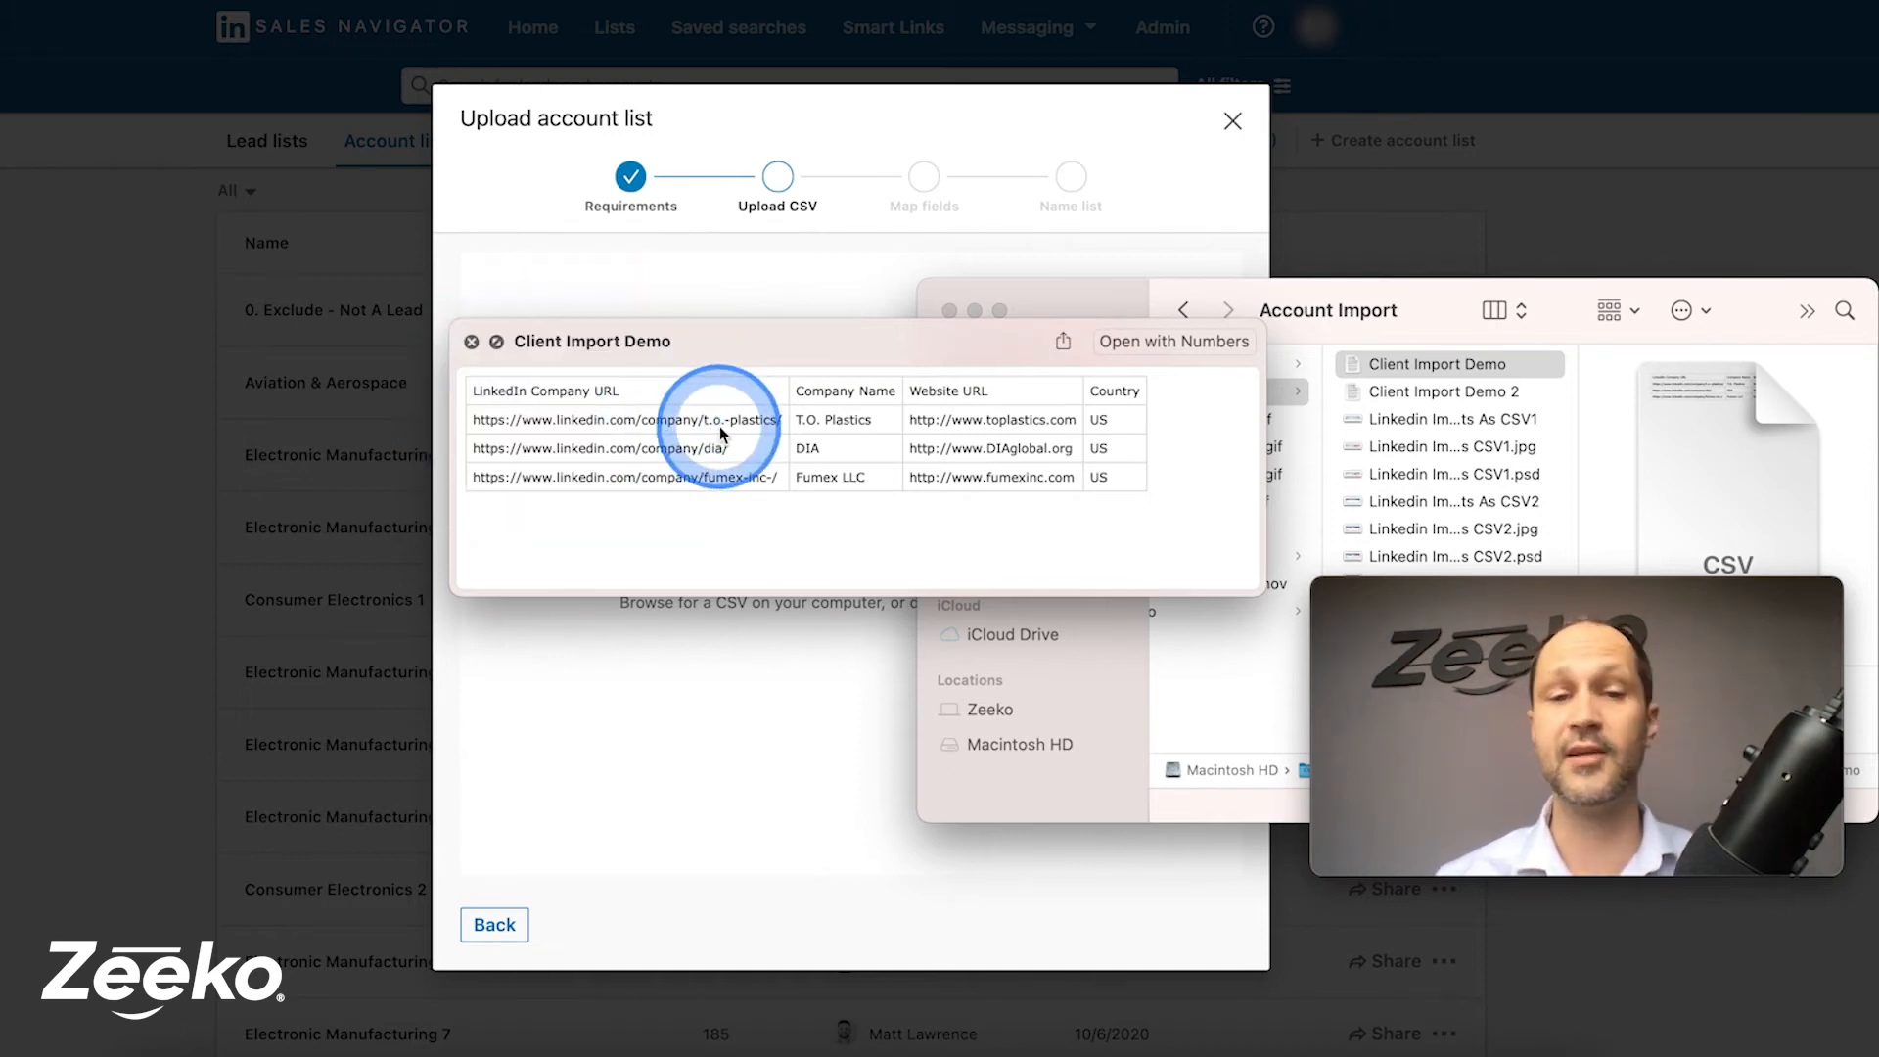
mouse_move(1080, 371)
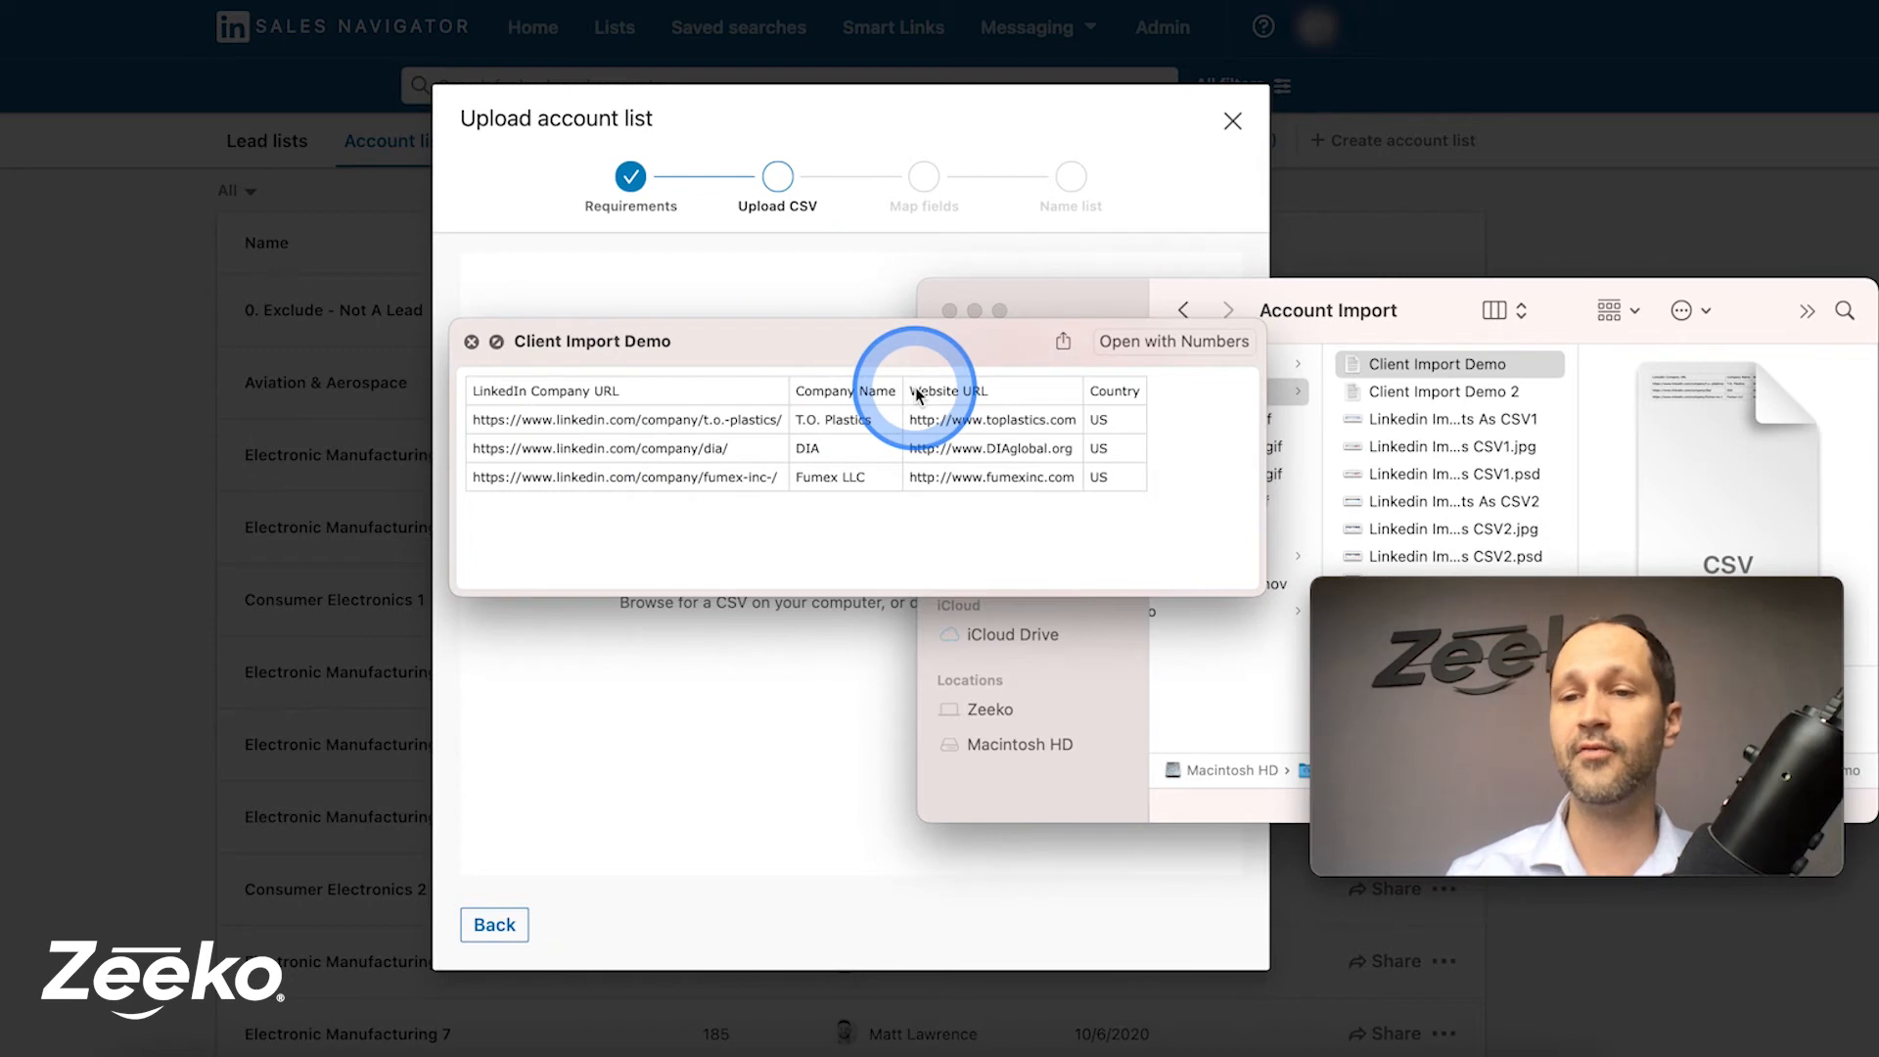
left_click(1444, 391)
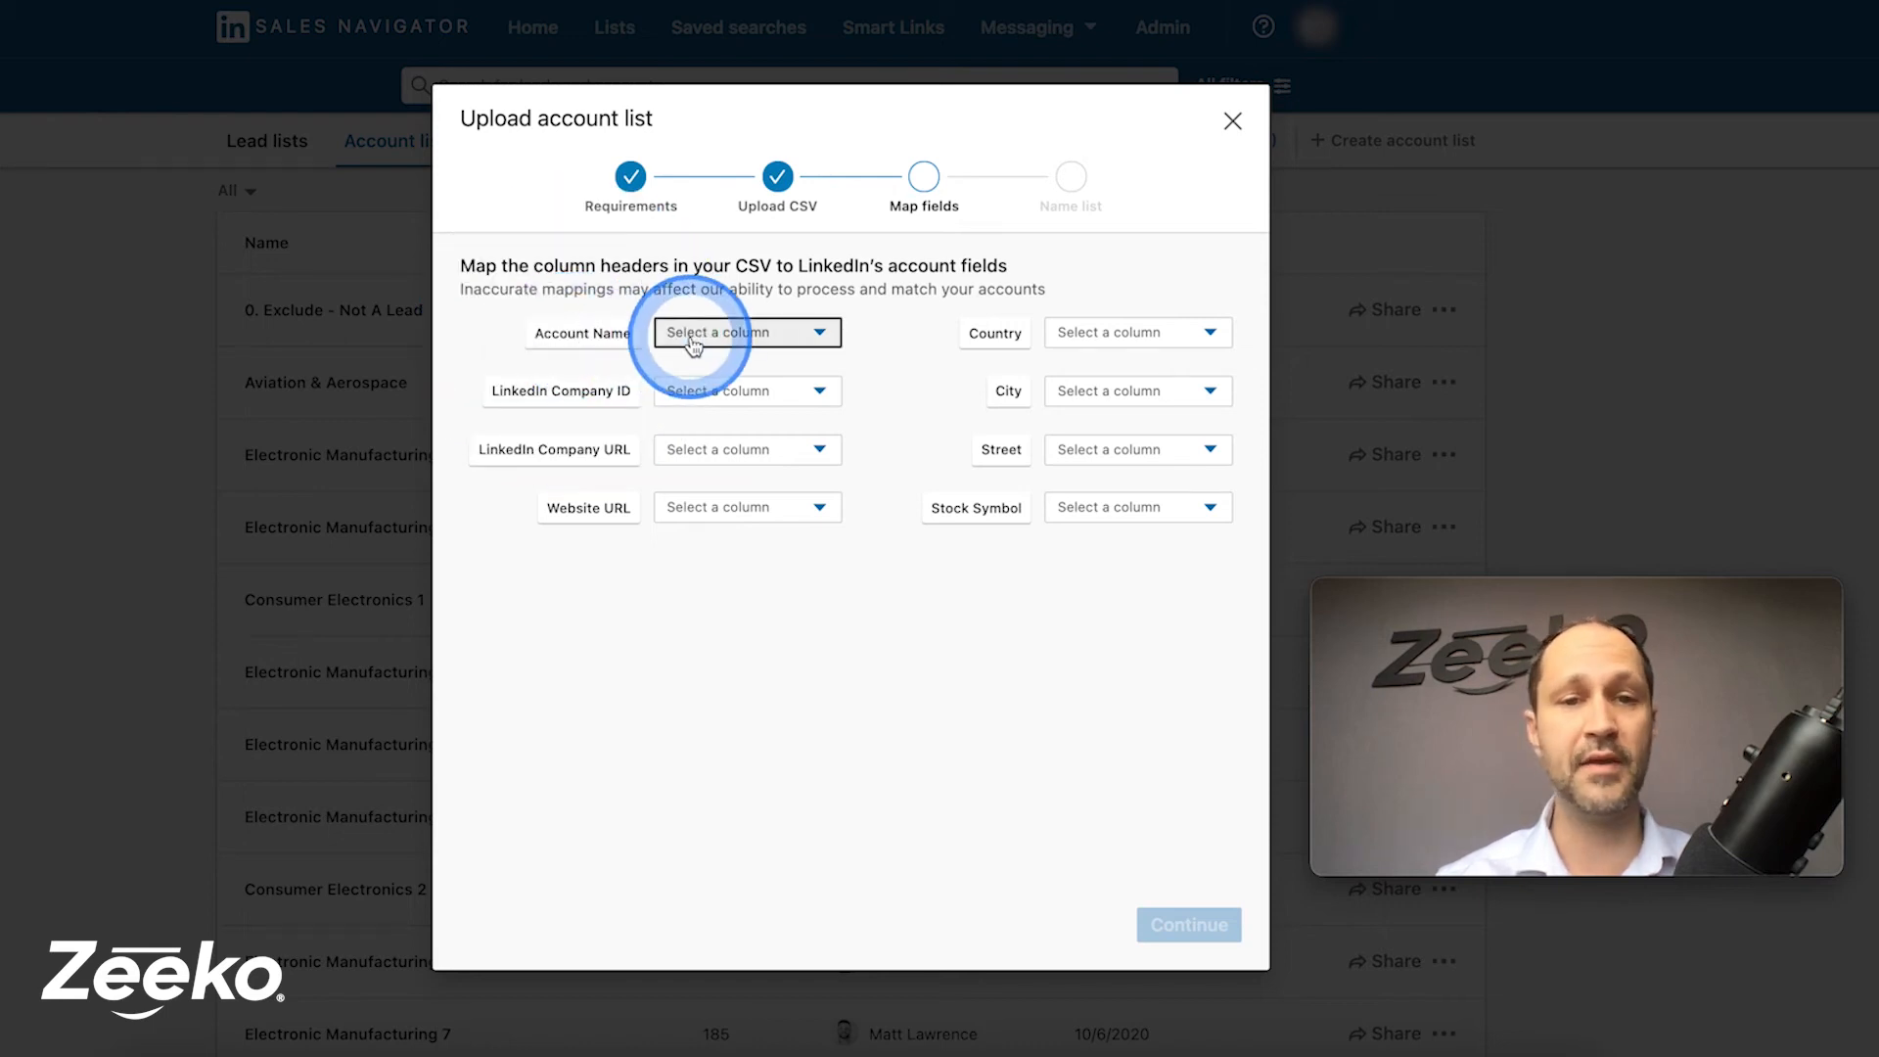
Map Company Name, LinkedIn Company URL, Website URL and Country columns, then continue to naming
left_click(745, 333)
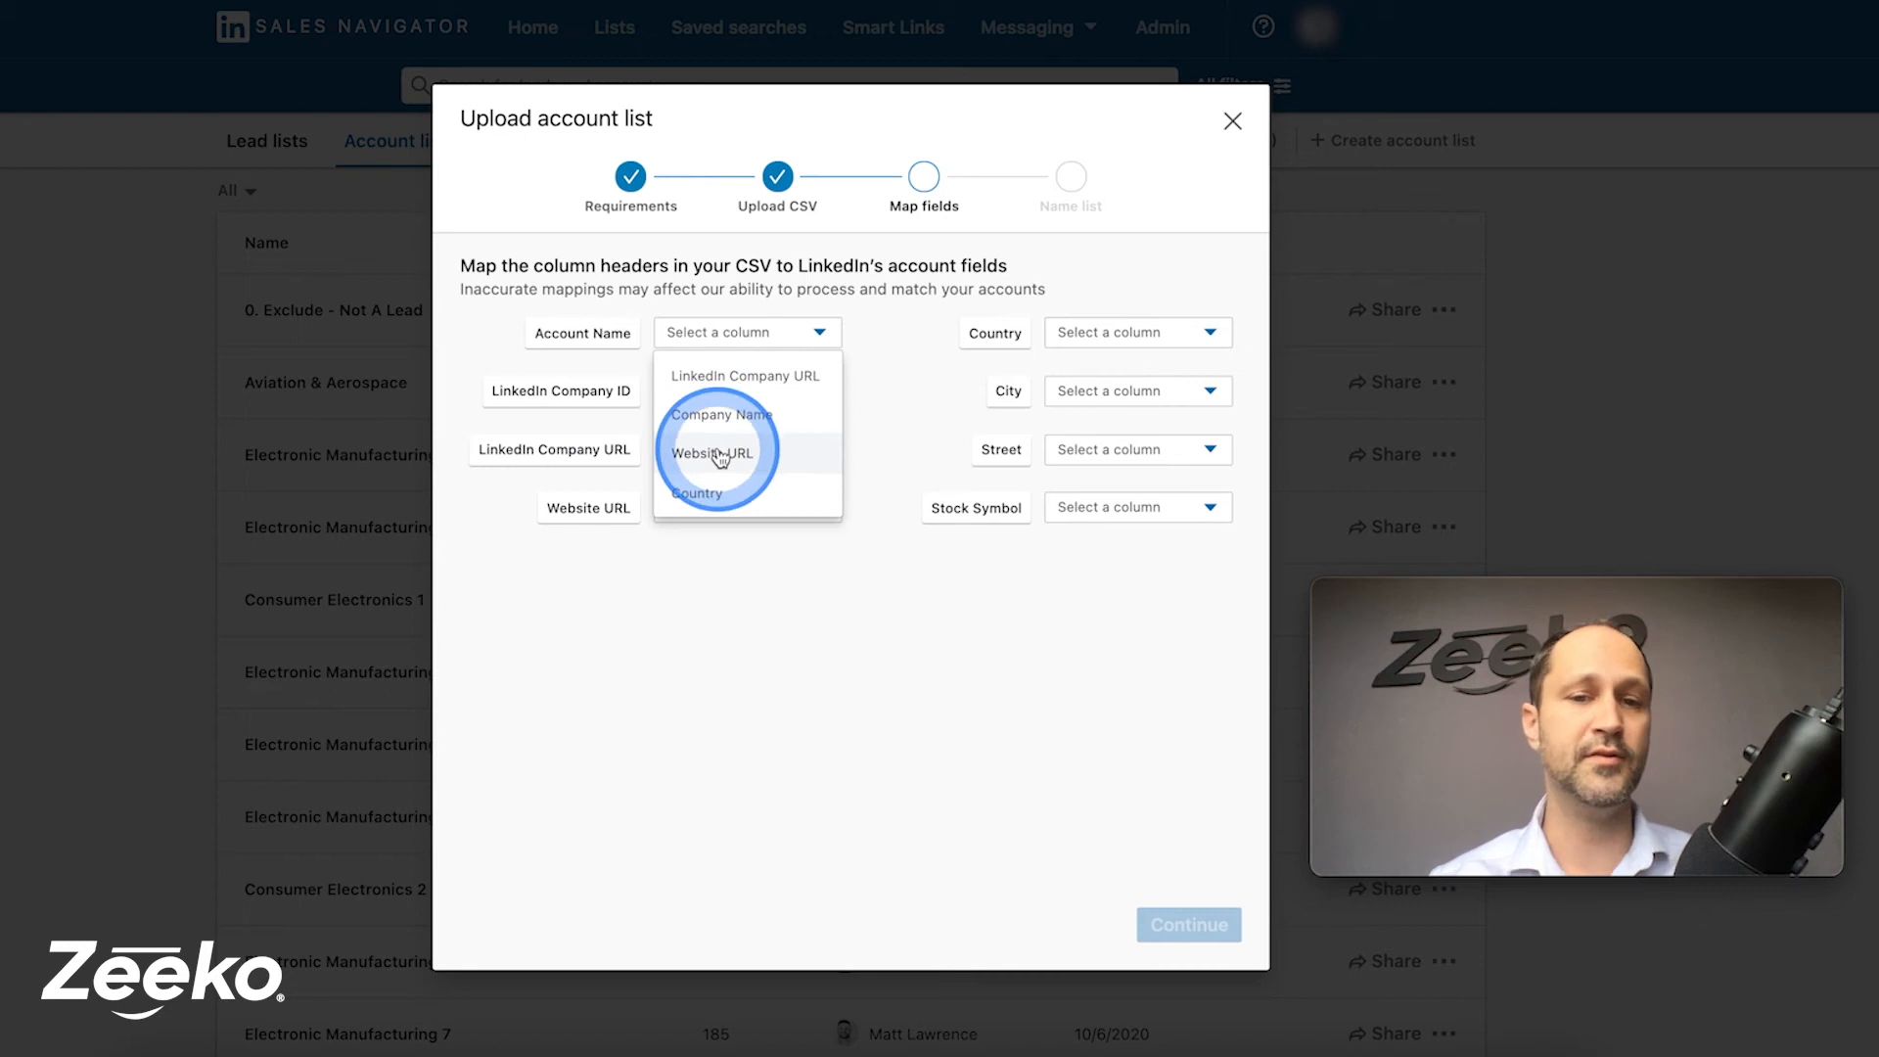
mouse_move(748, 343)
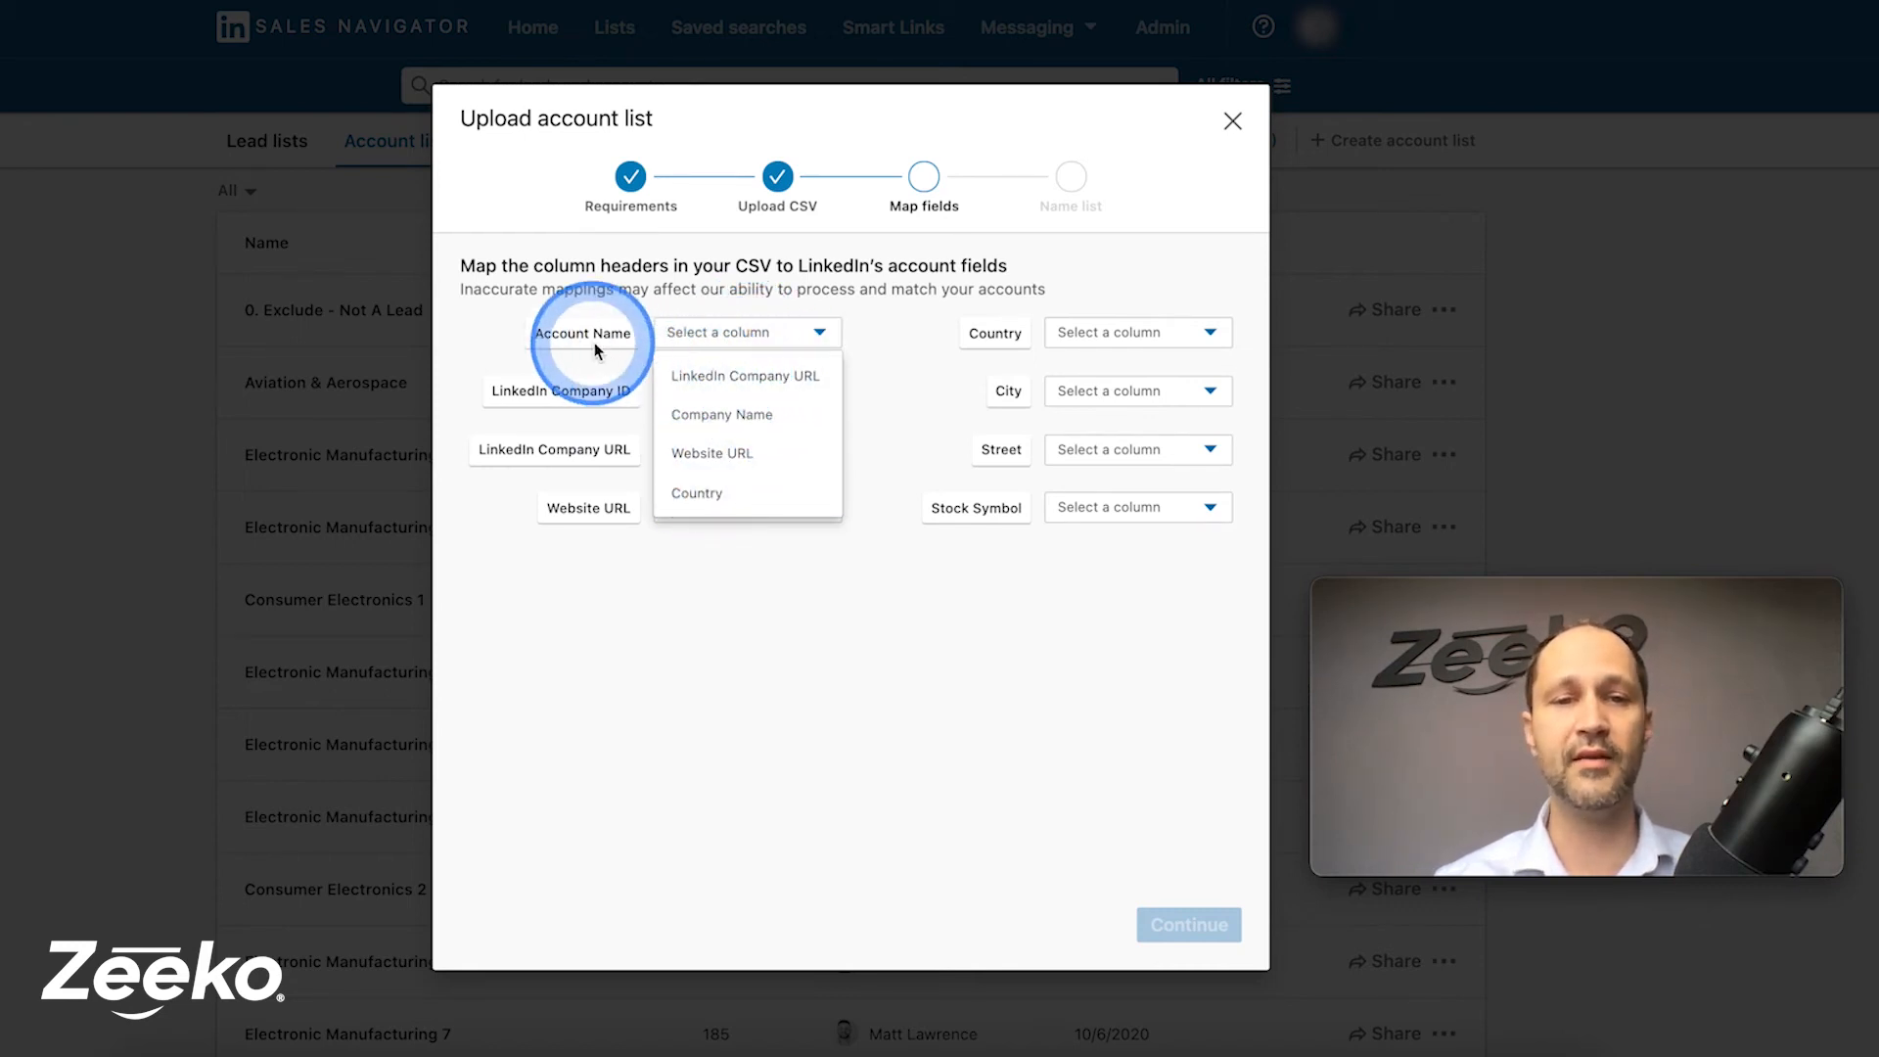
left_click(722, 415)
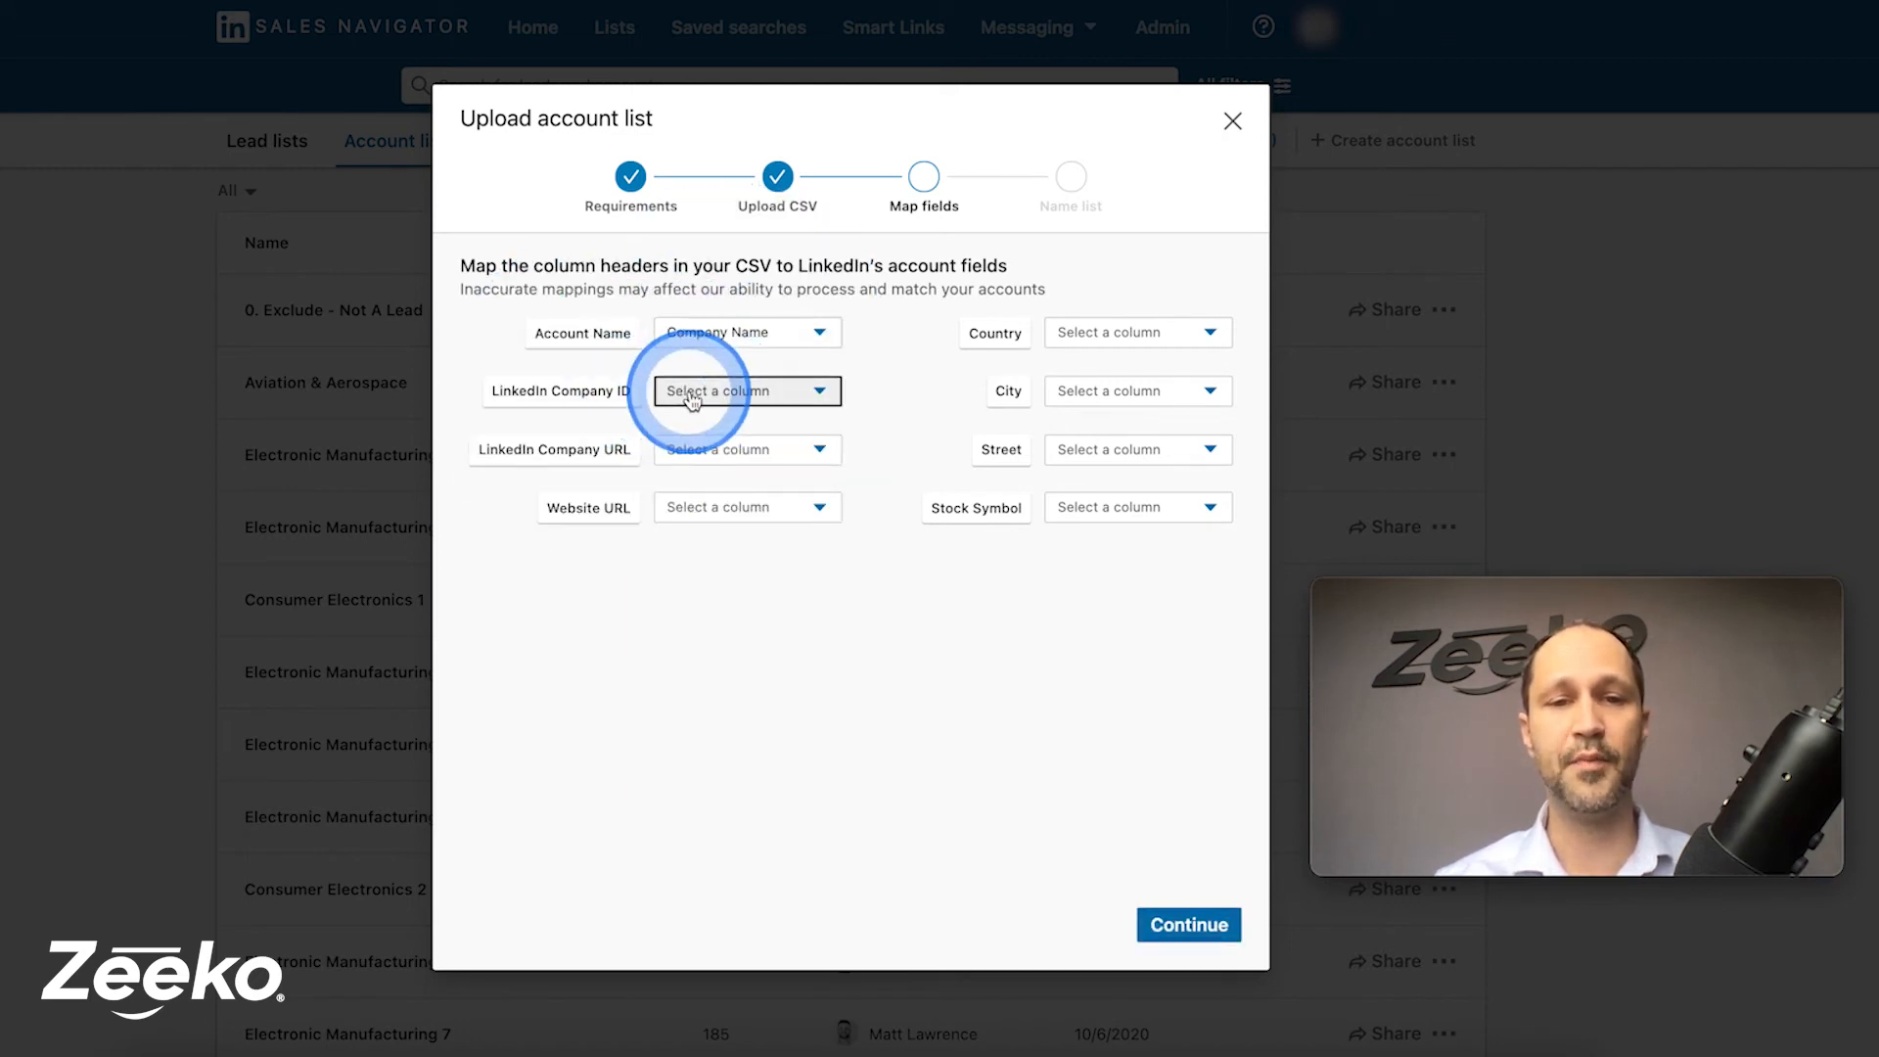
left_click(747, 391)
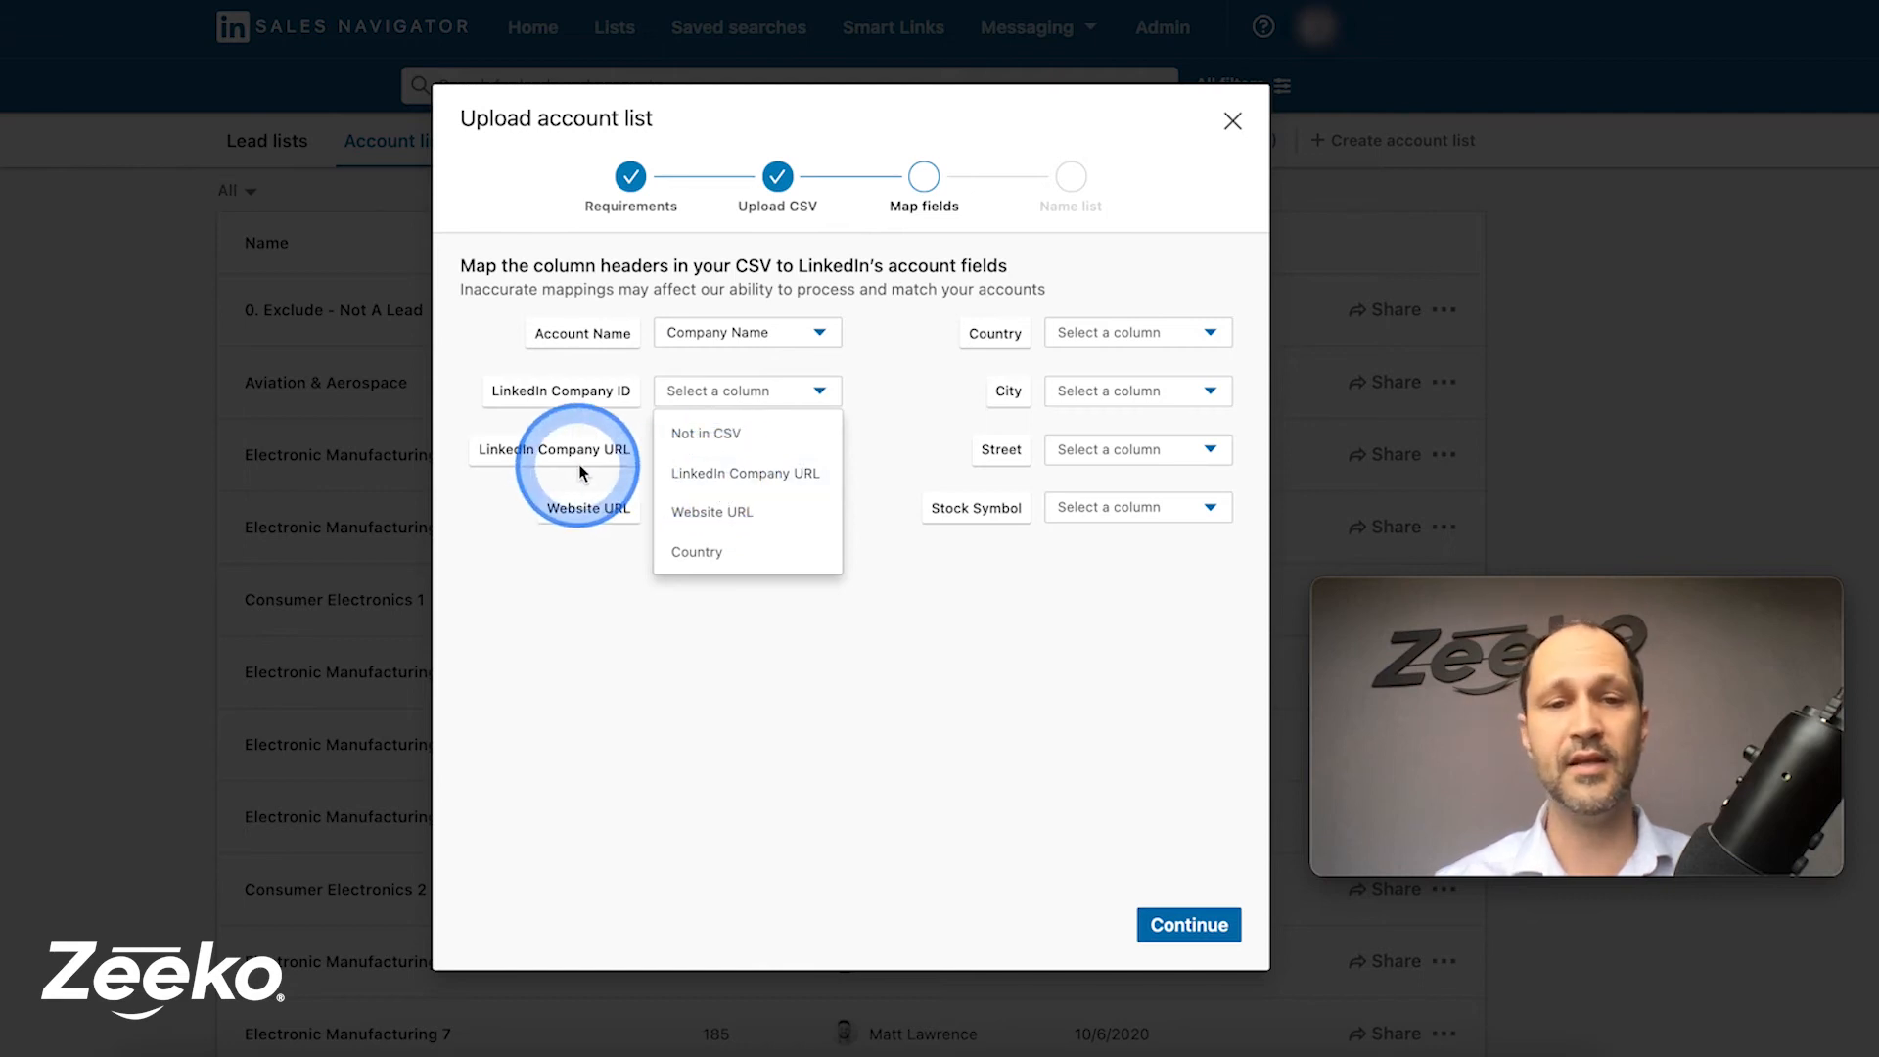
left_click(746, 450)
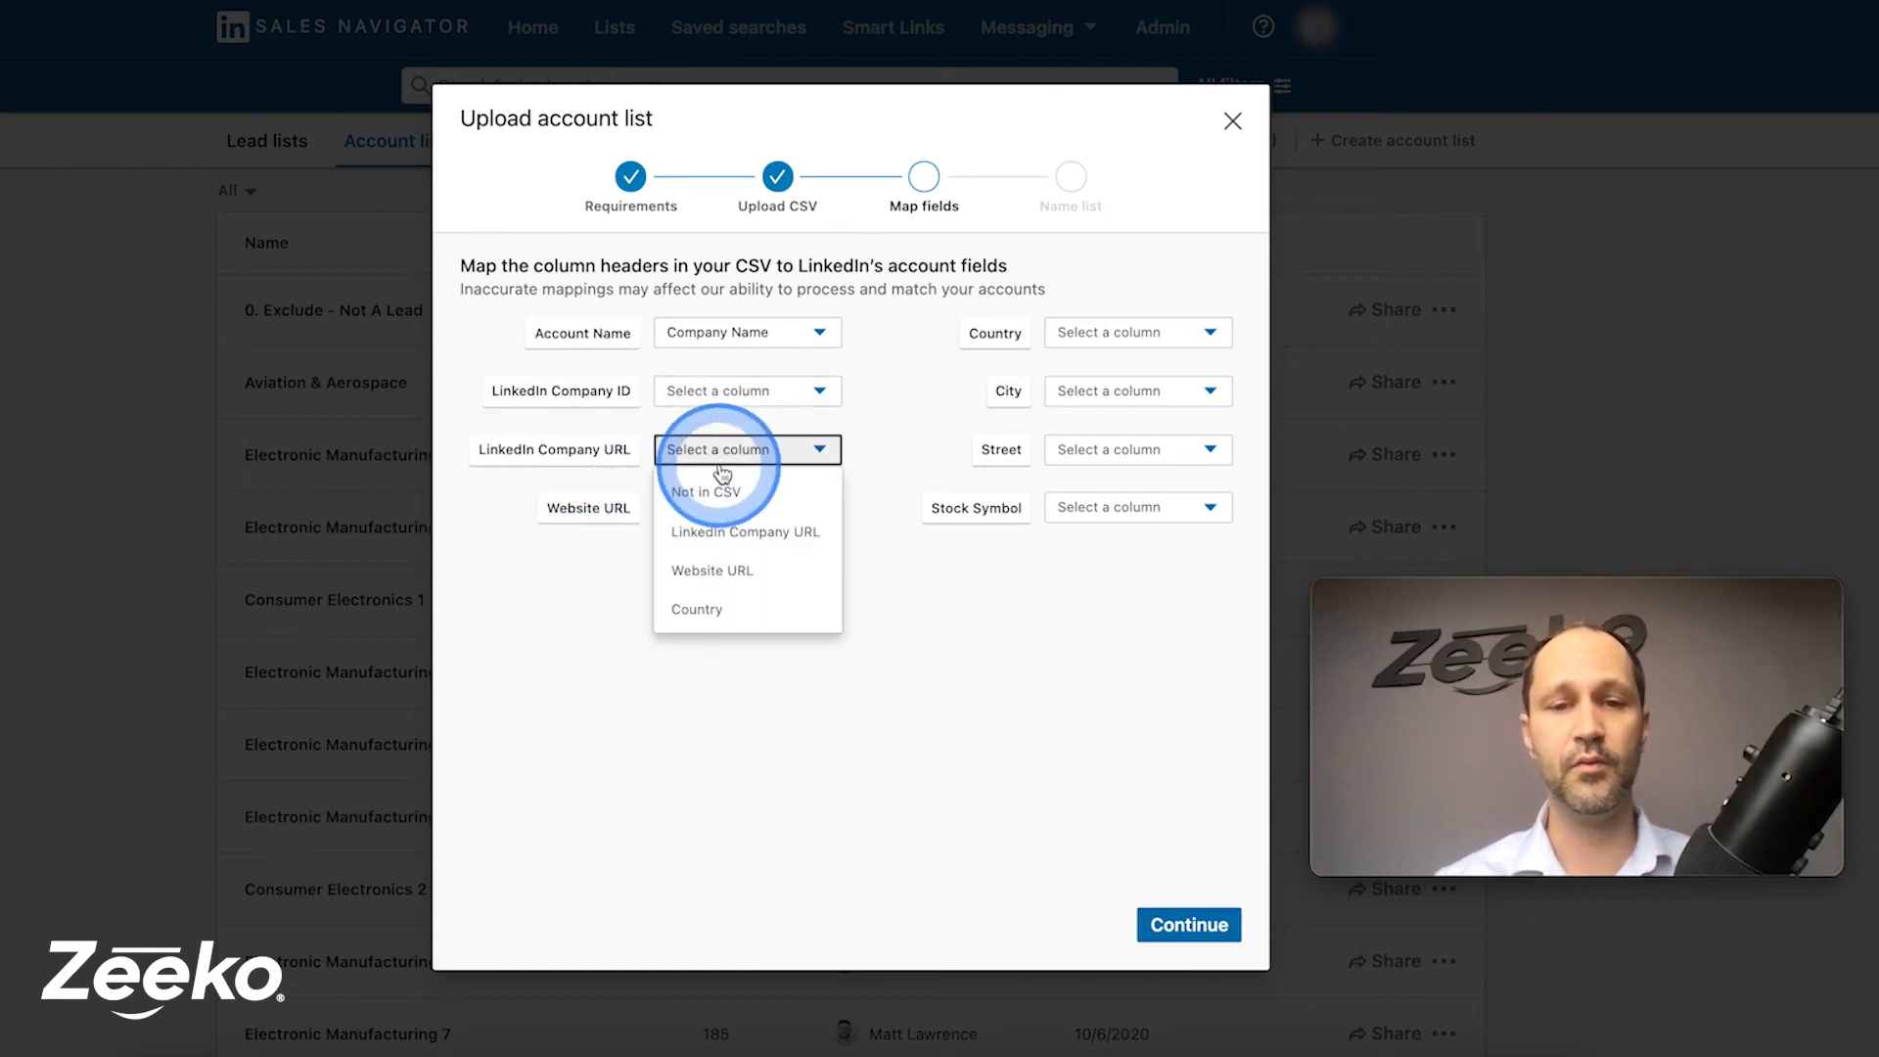
left_click(746, 532)
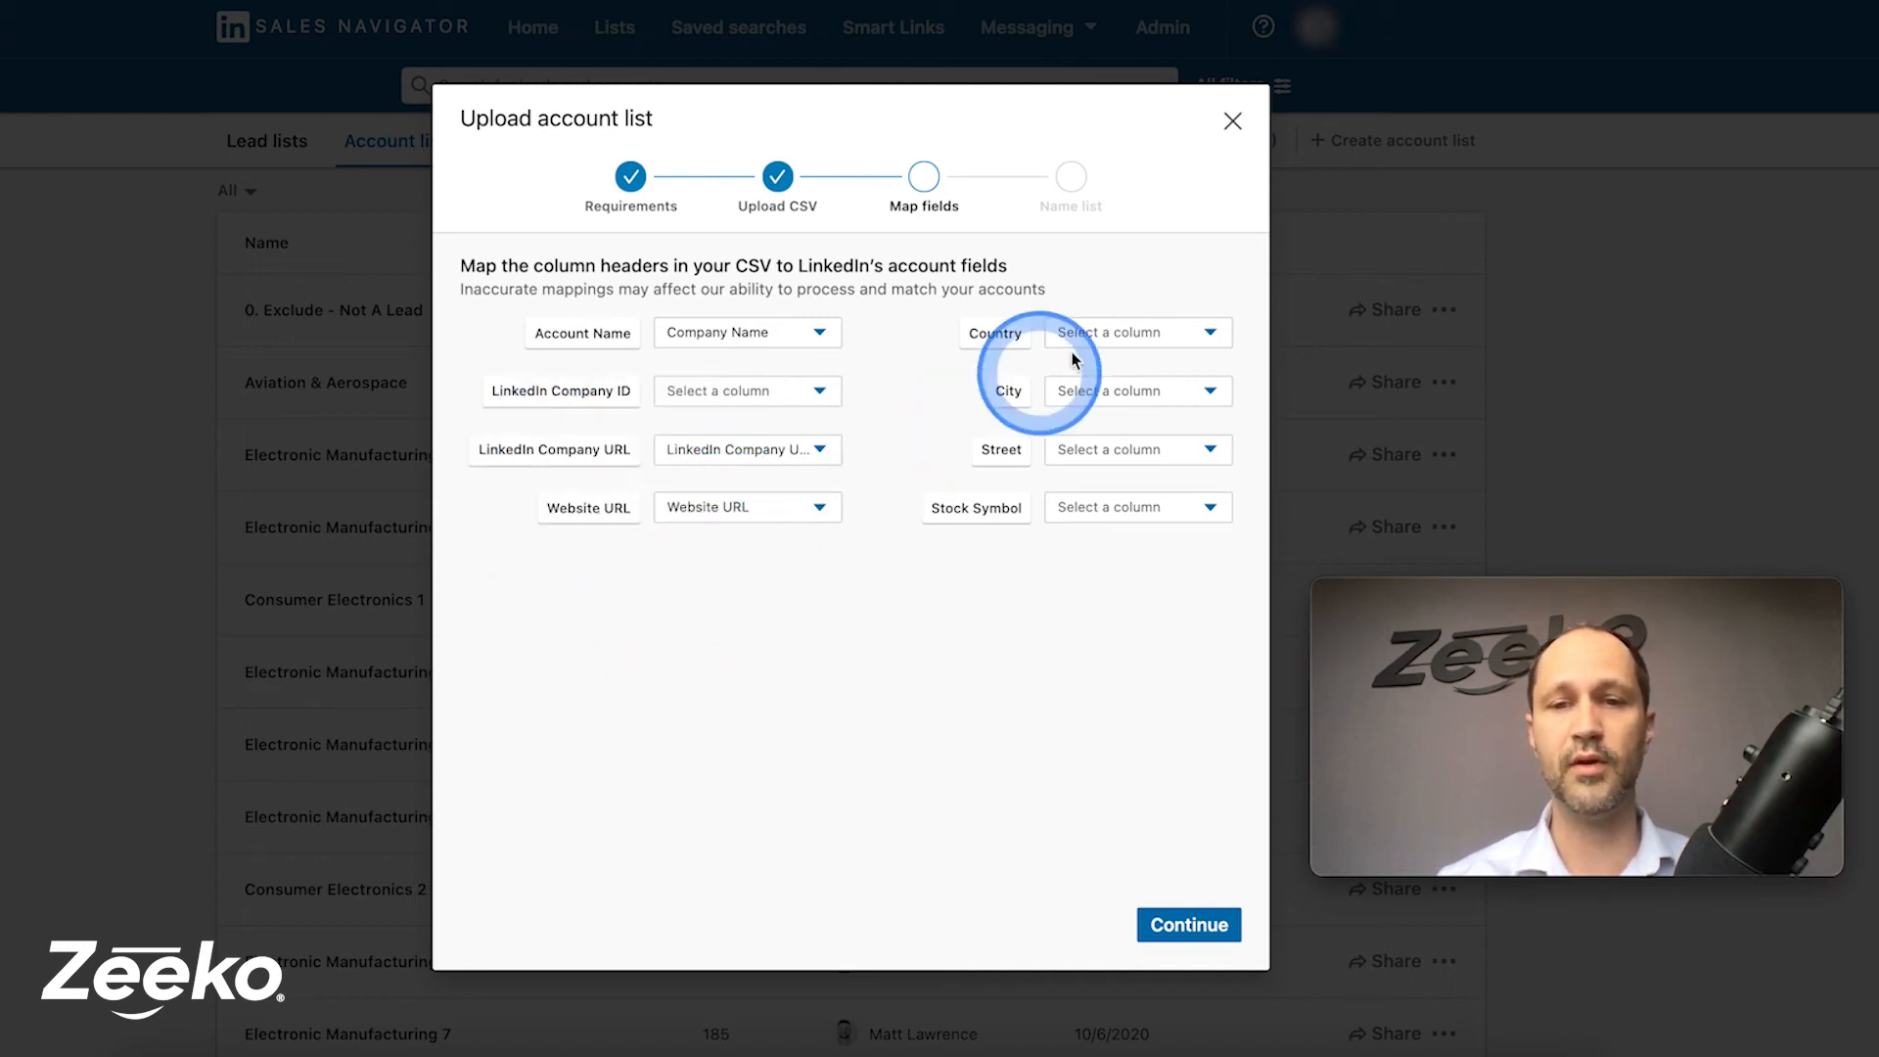
left_click(1137, 332)
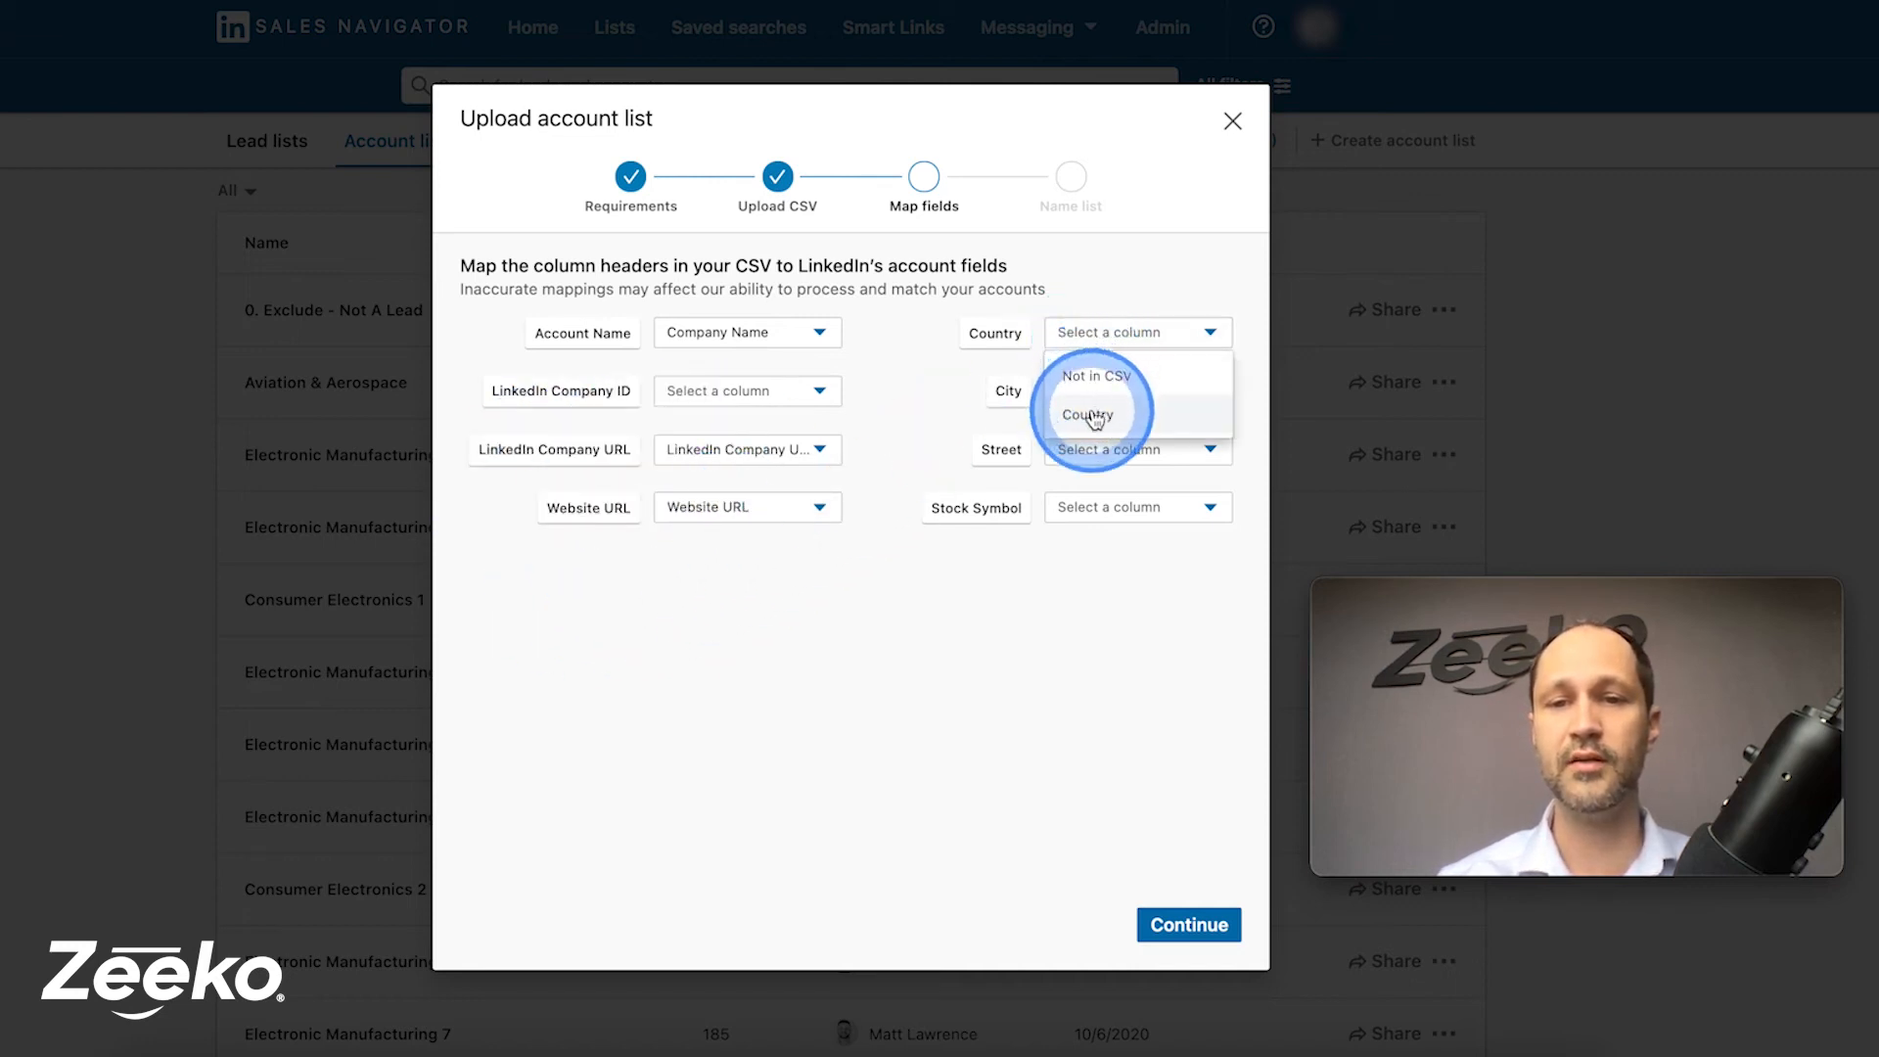
left_click(1087, 414)
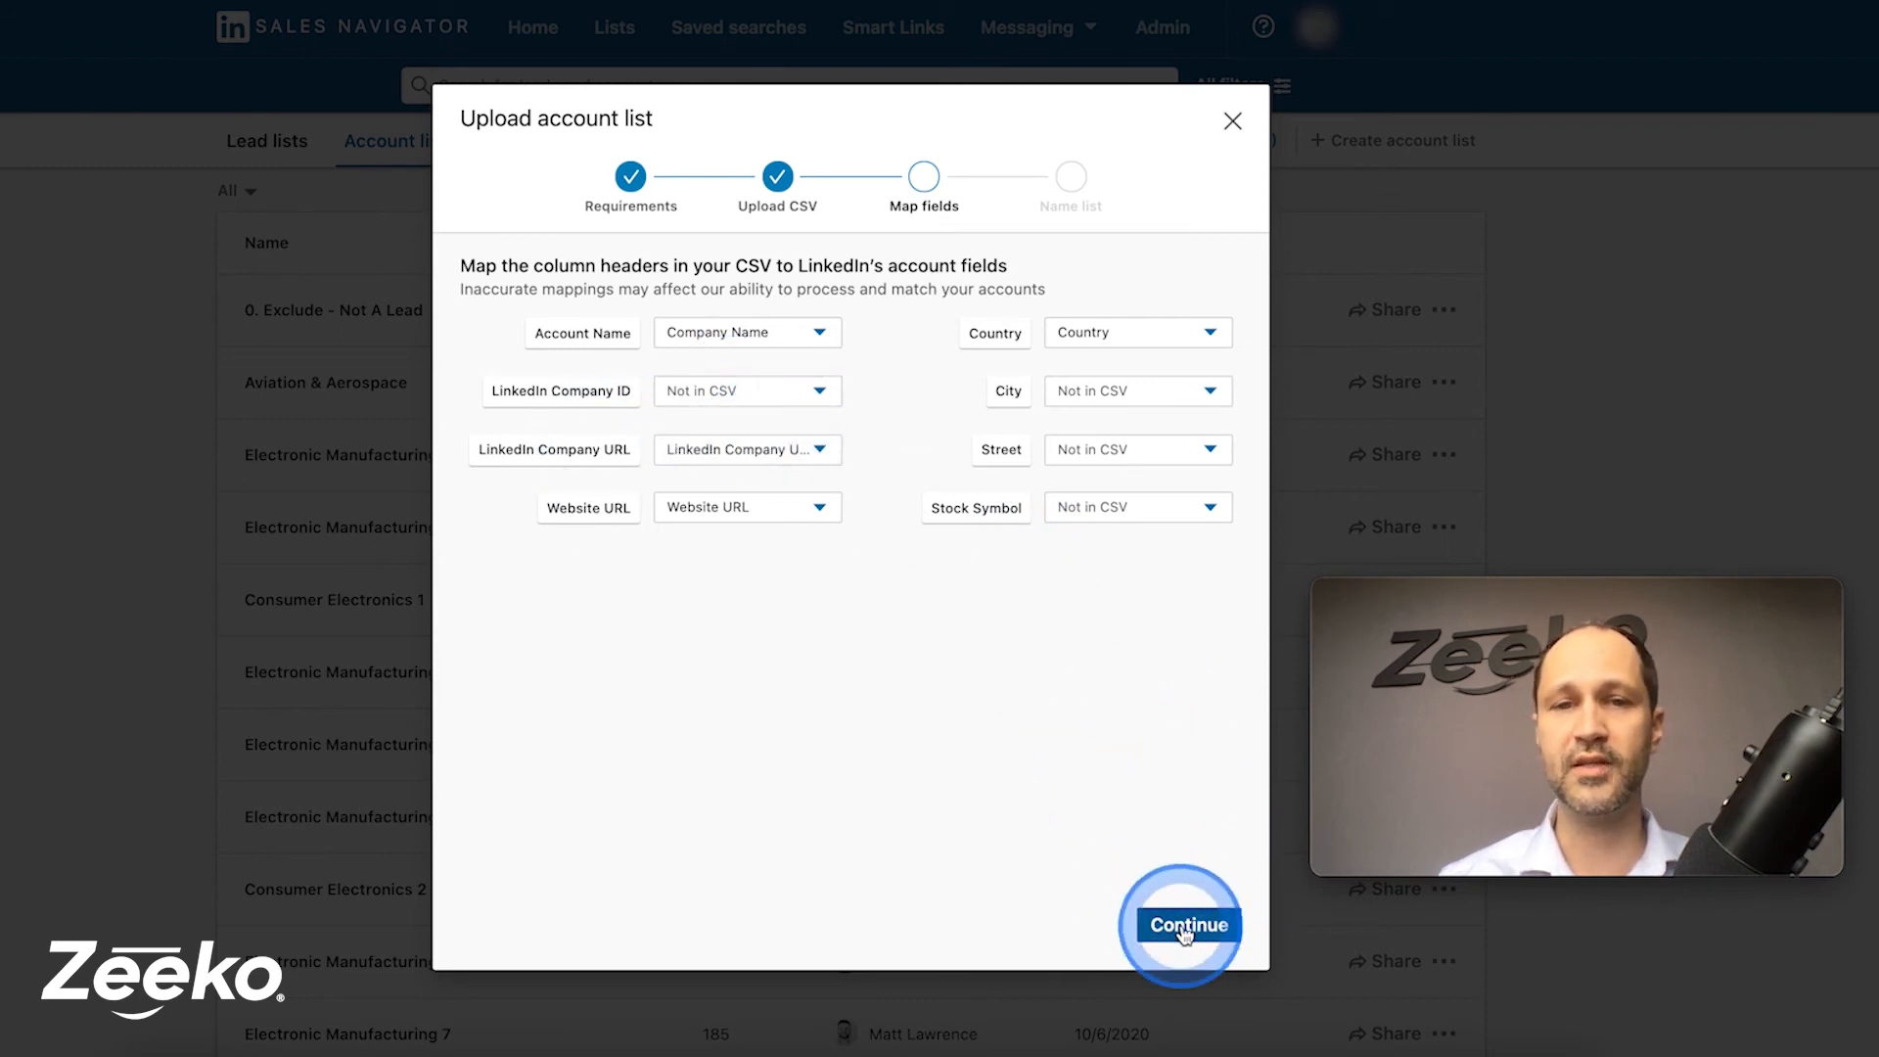
left_click(1187, 924)
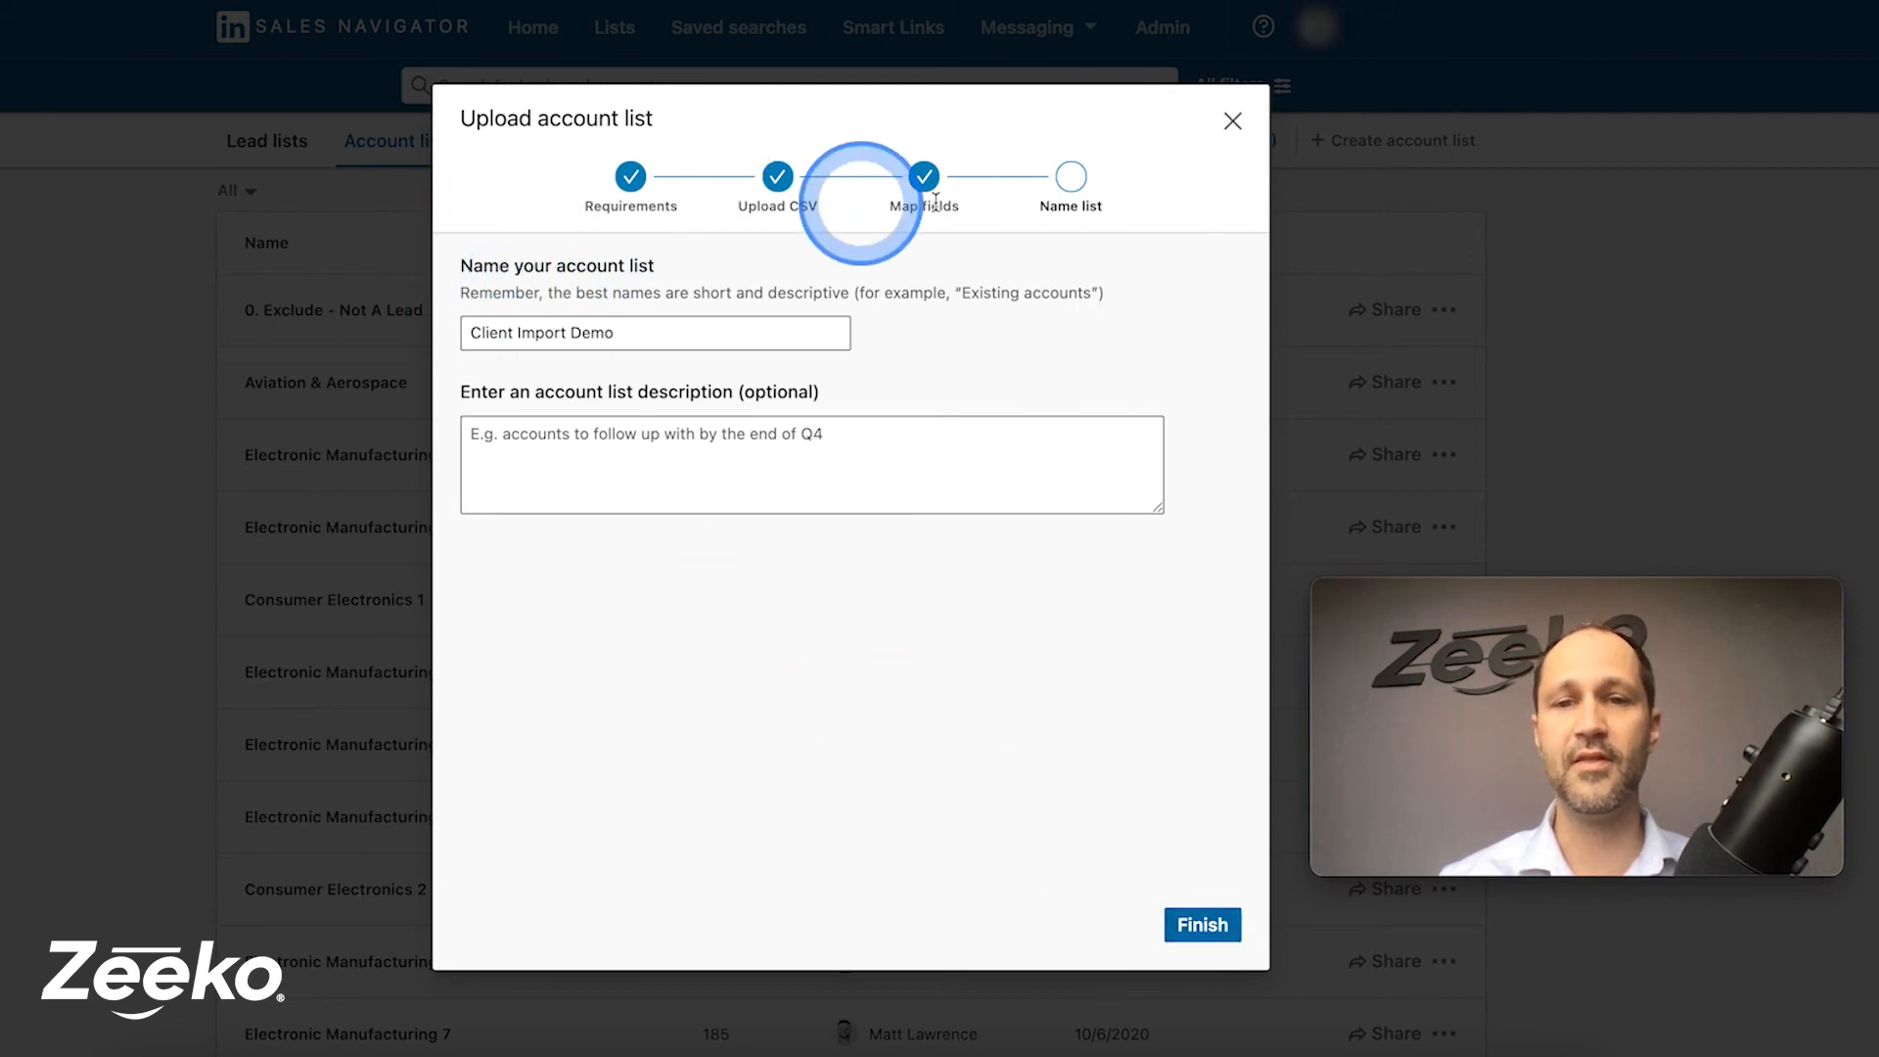
mouse_move(844, 318)
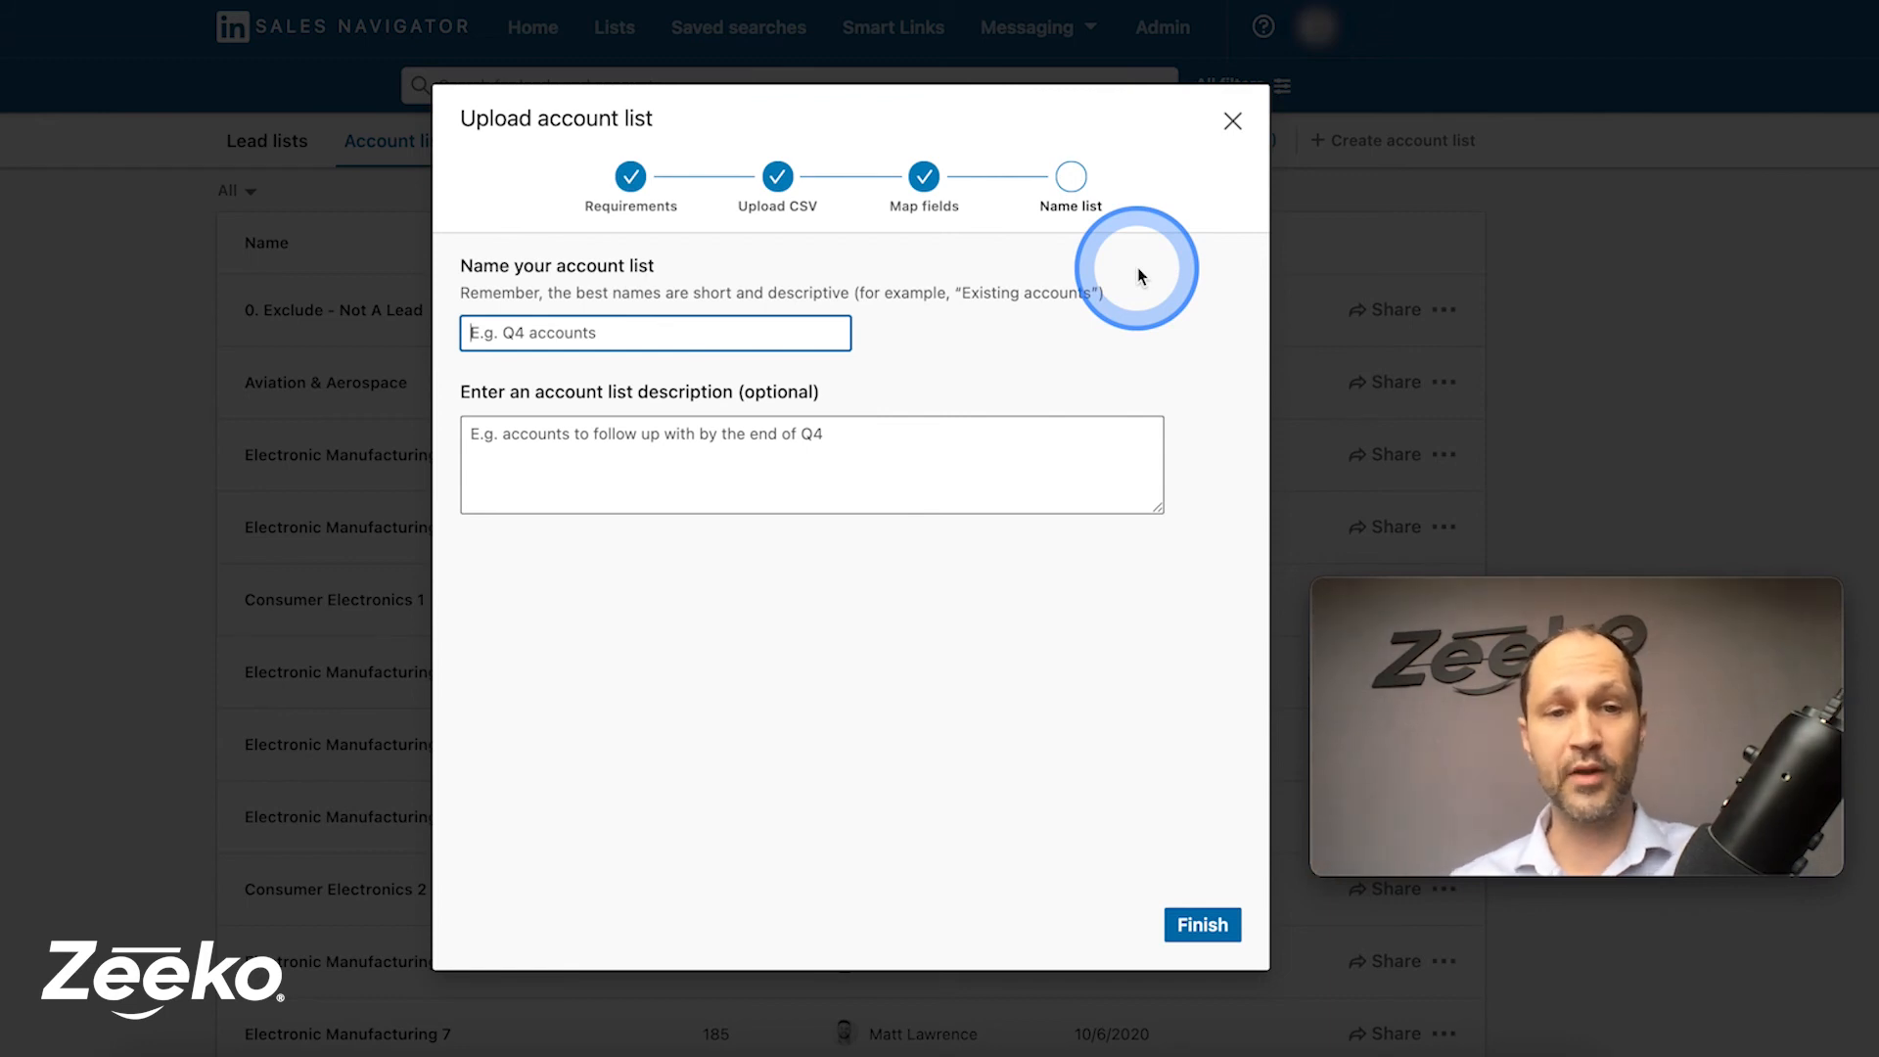
Replace the list name with 'DO NOT CONTACT', leaving the description empty
type("pr")
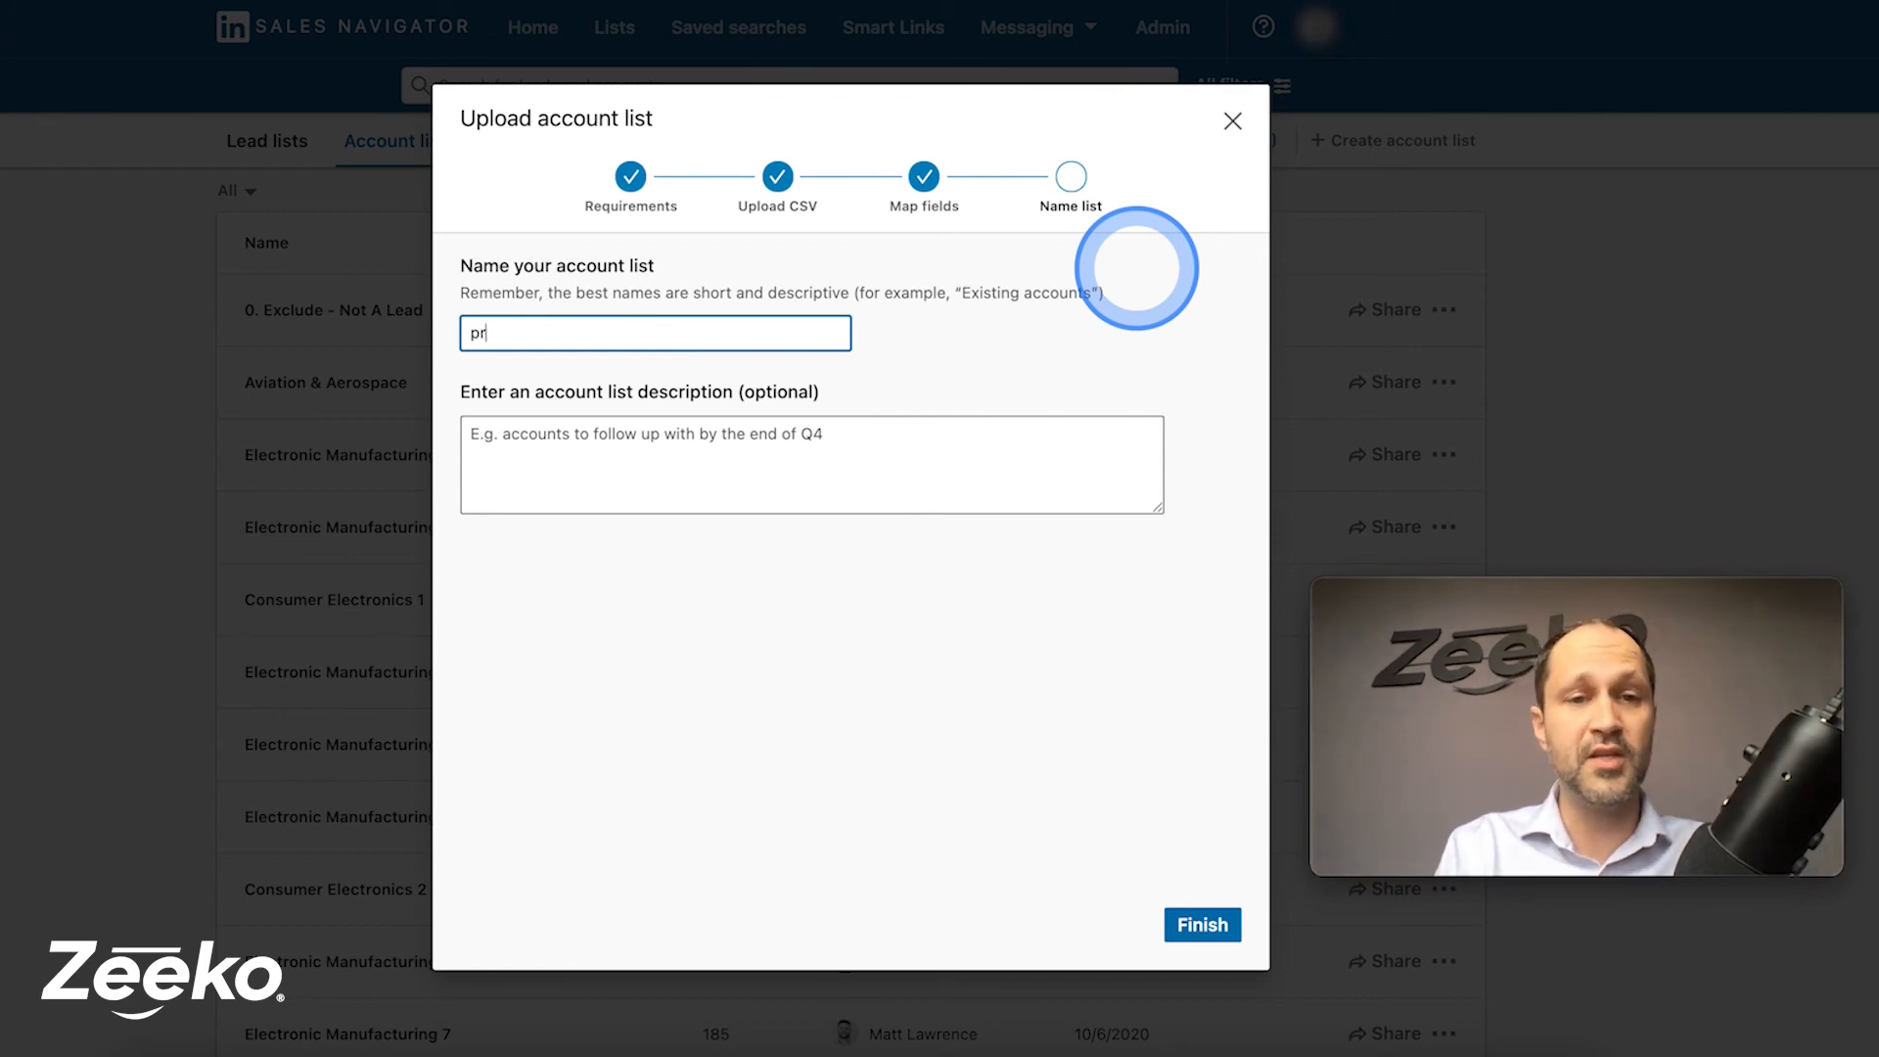
type("Prospecting List Q1")
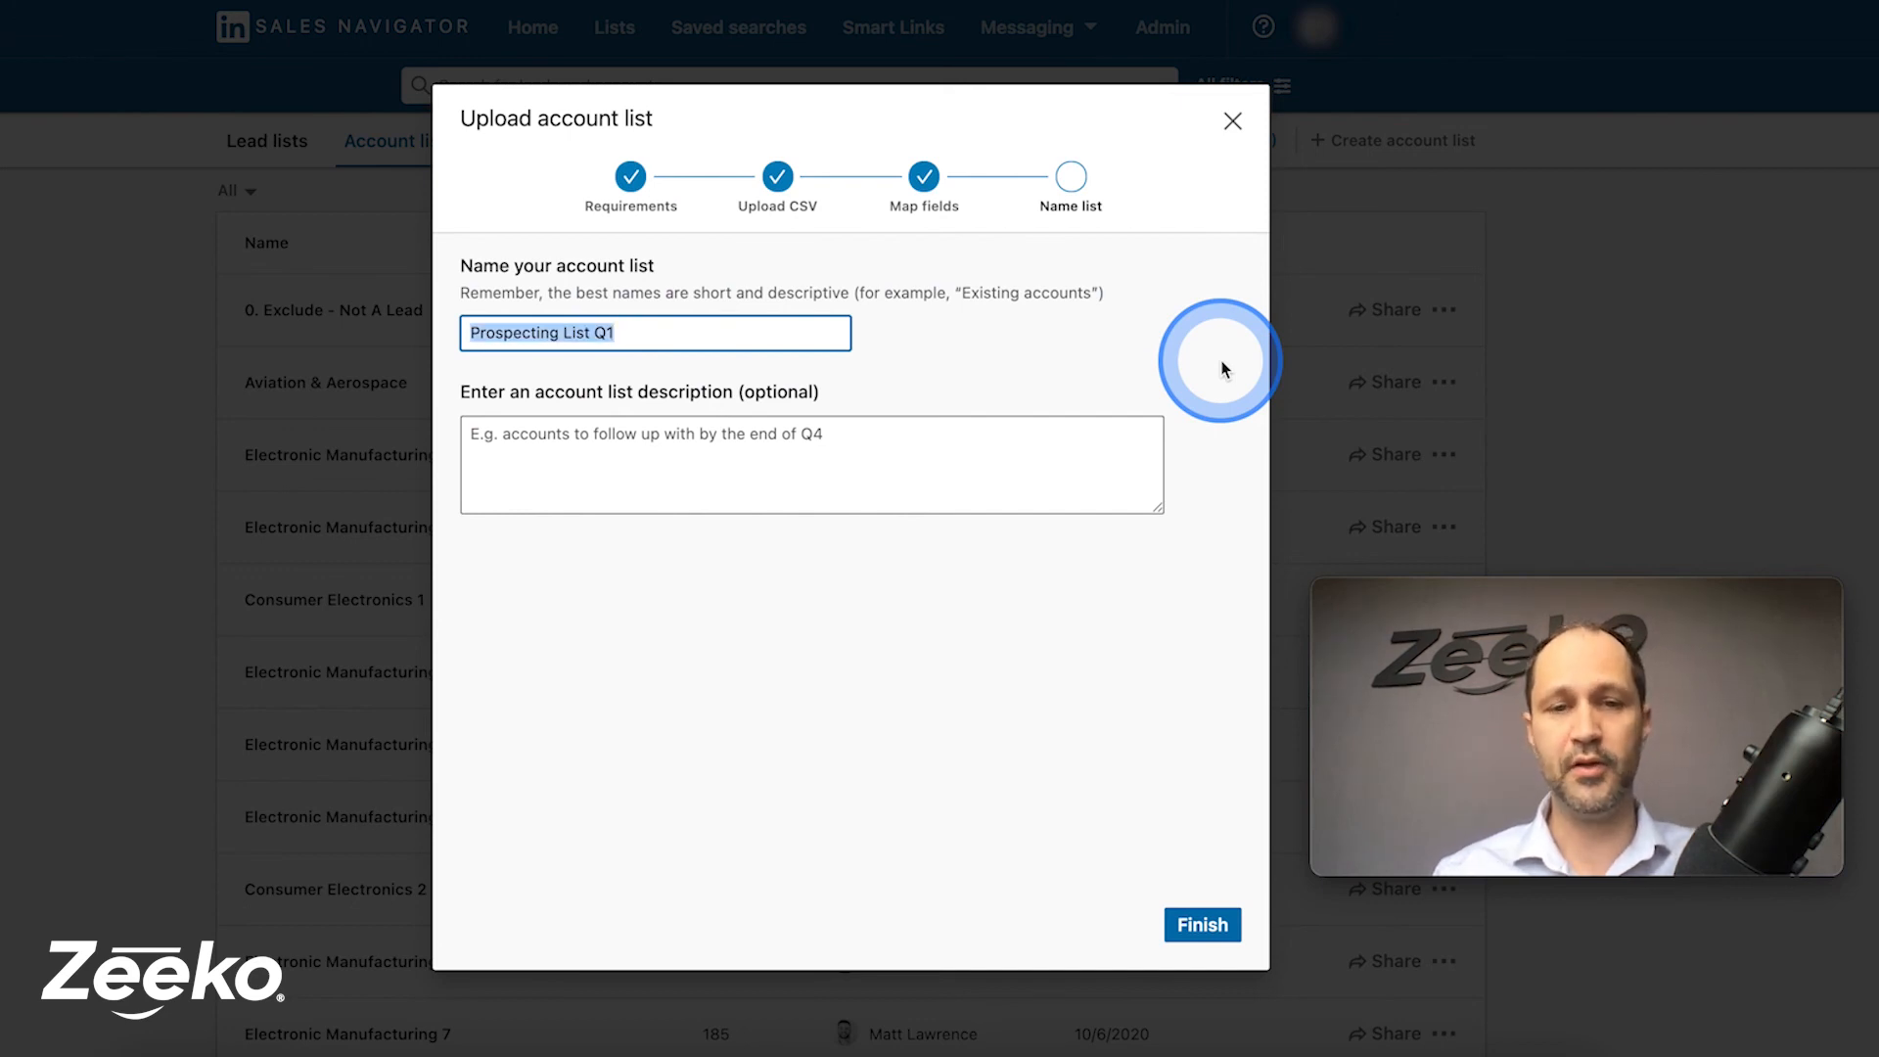
type("DO NOT CONTACT")
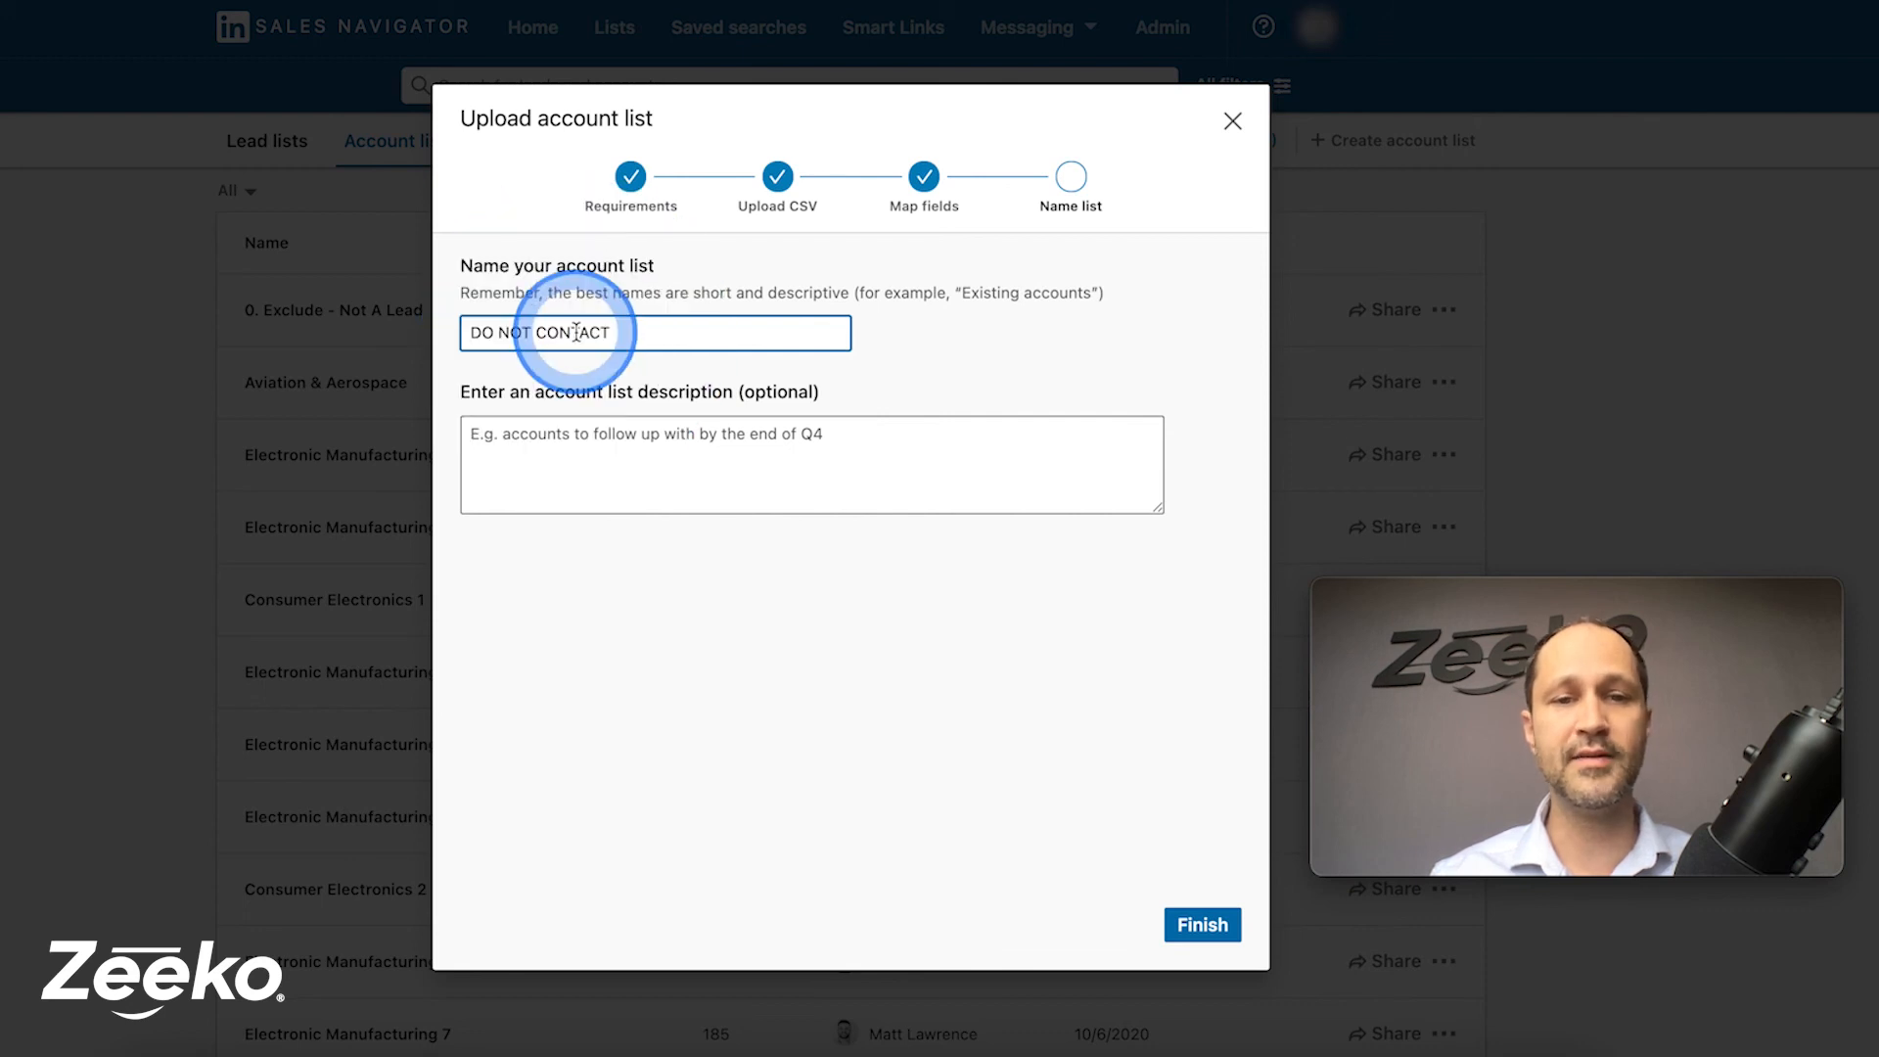
left_click(886, 483)
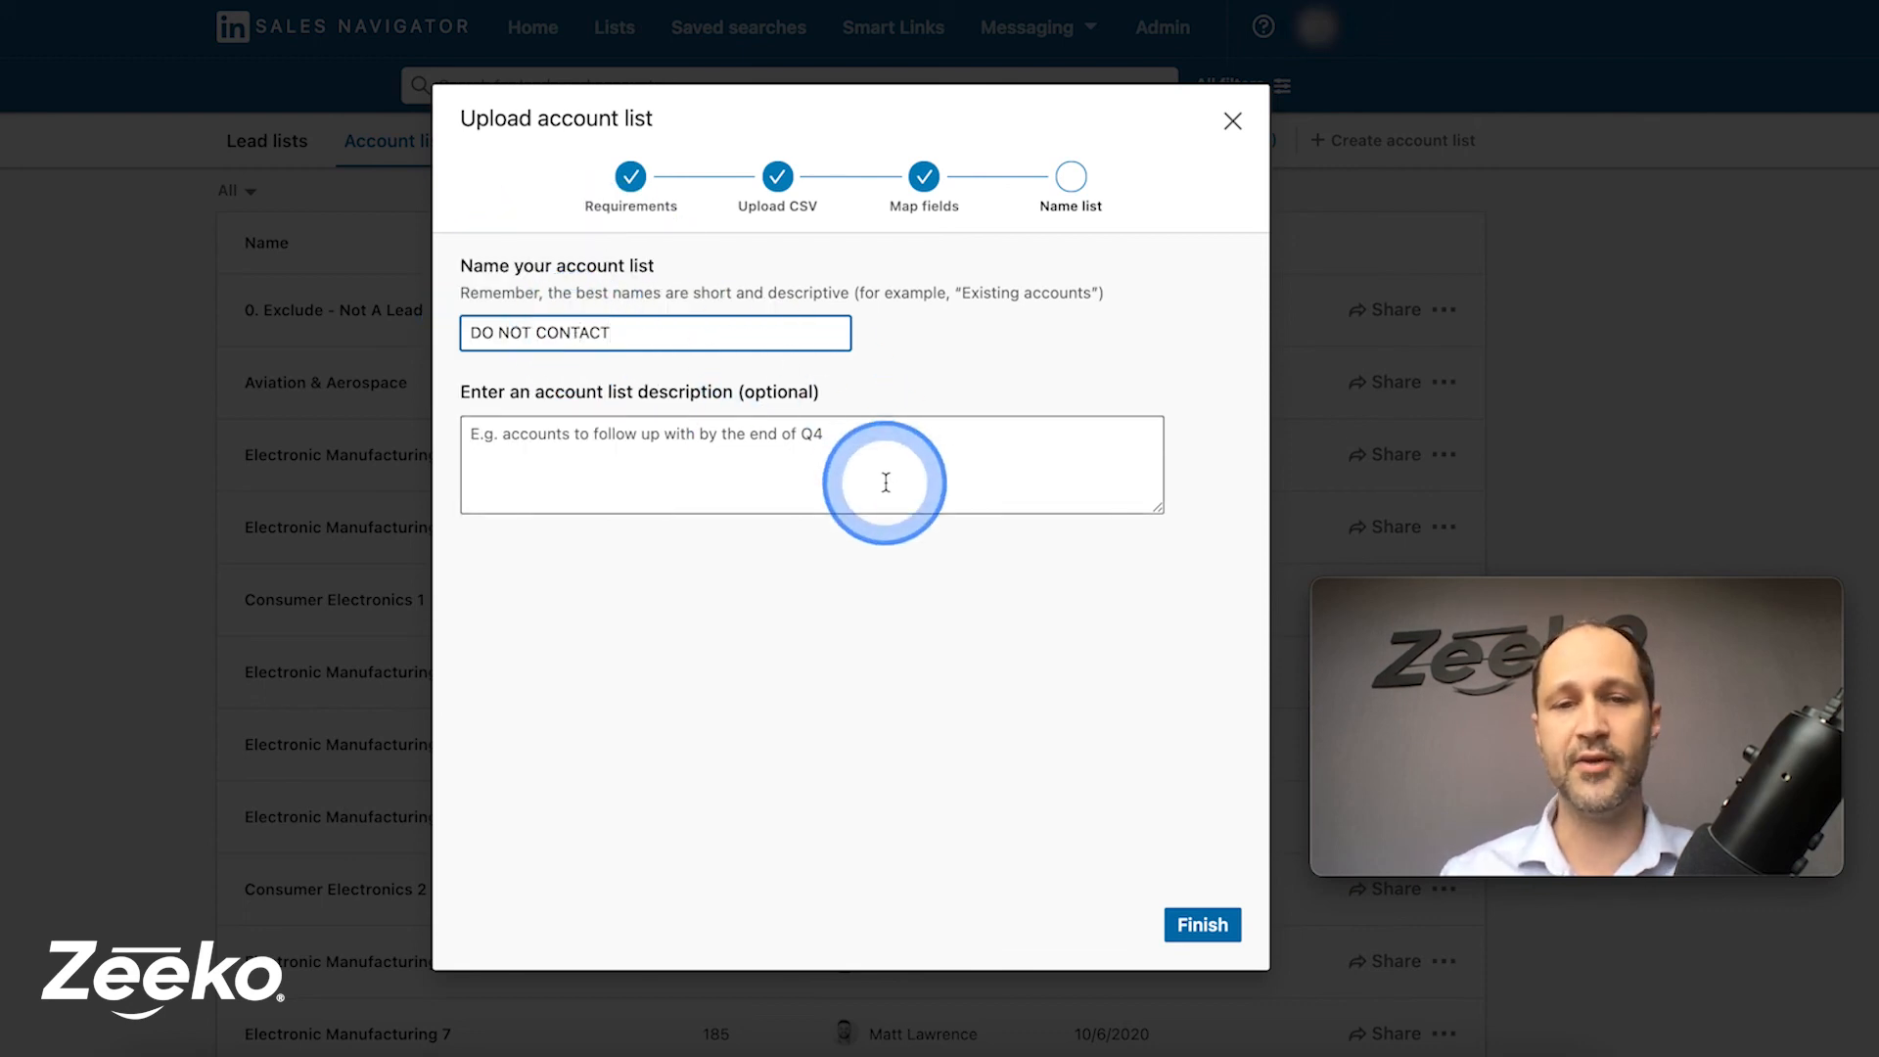
mouse_move(1277, 868)
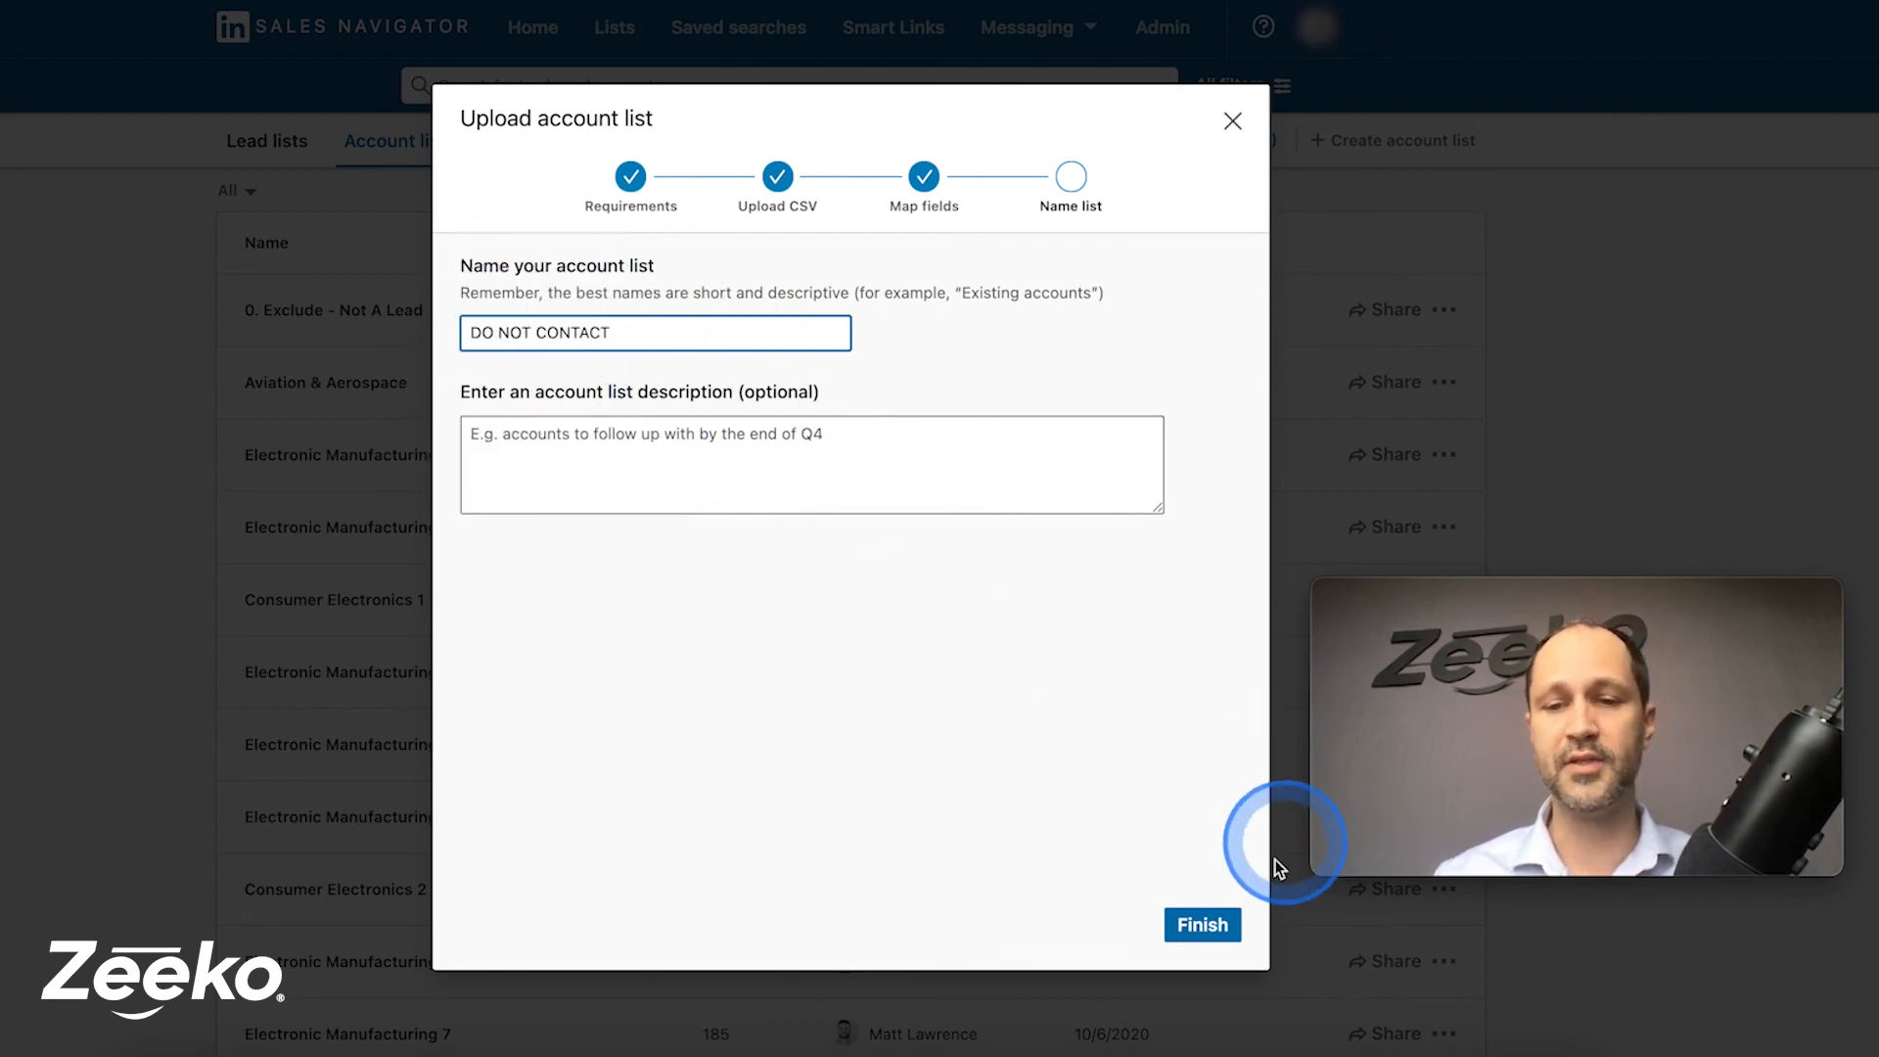
Finish the DO NOT CONTACT list and open it to see DIA, T.O. Plastics, Fumex LLC
left_click(1202, 924)
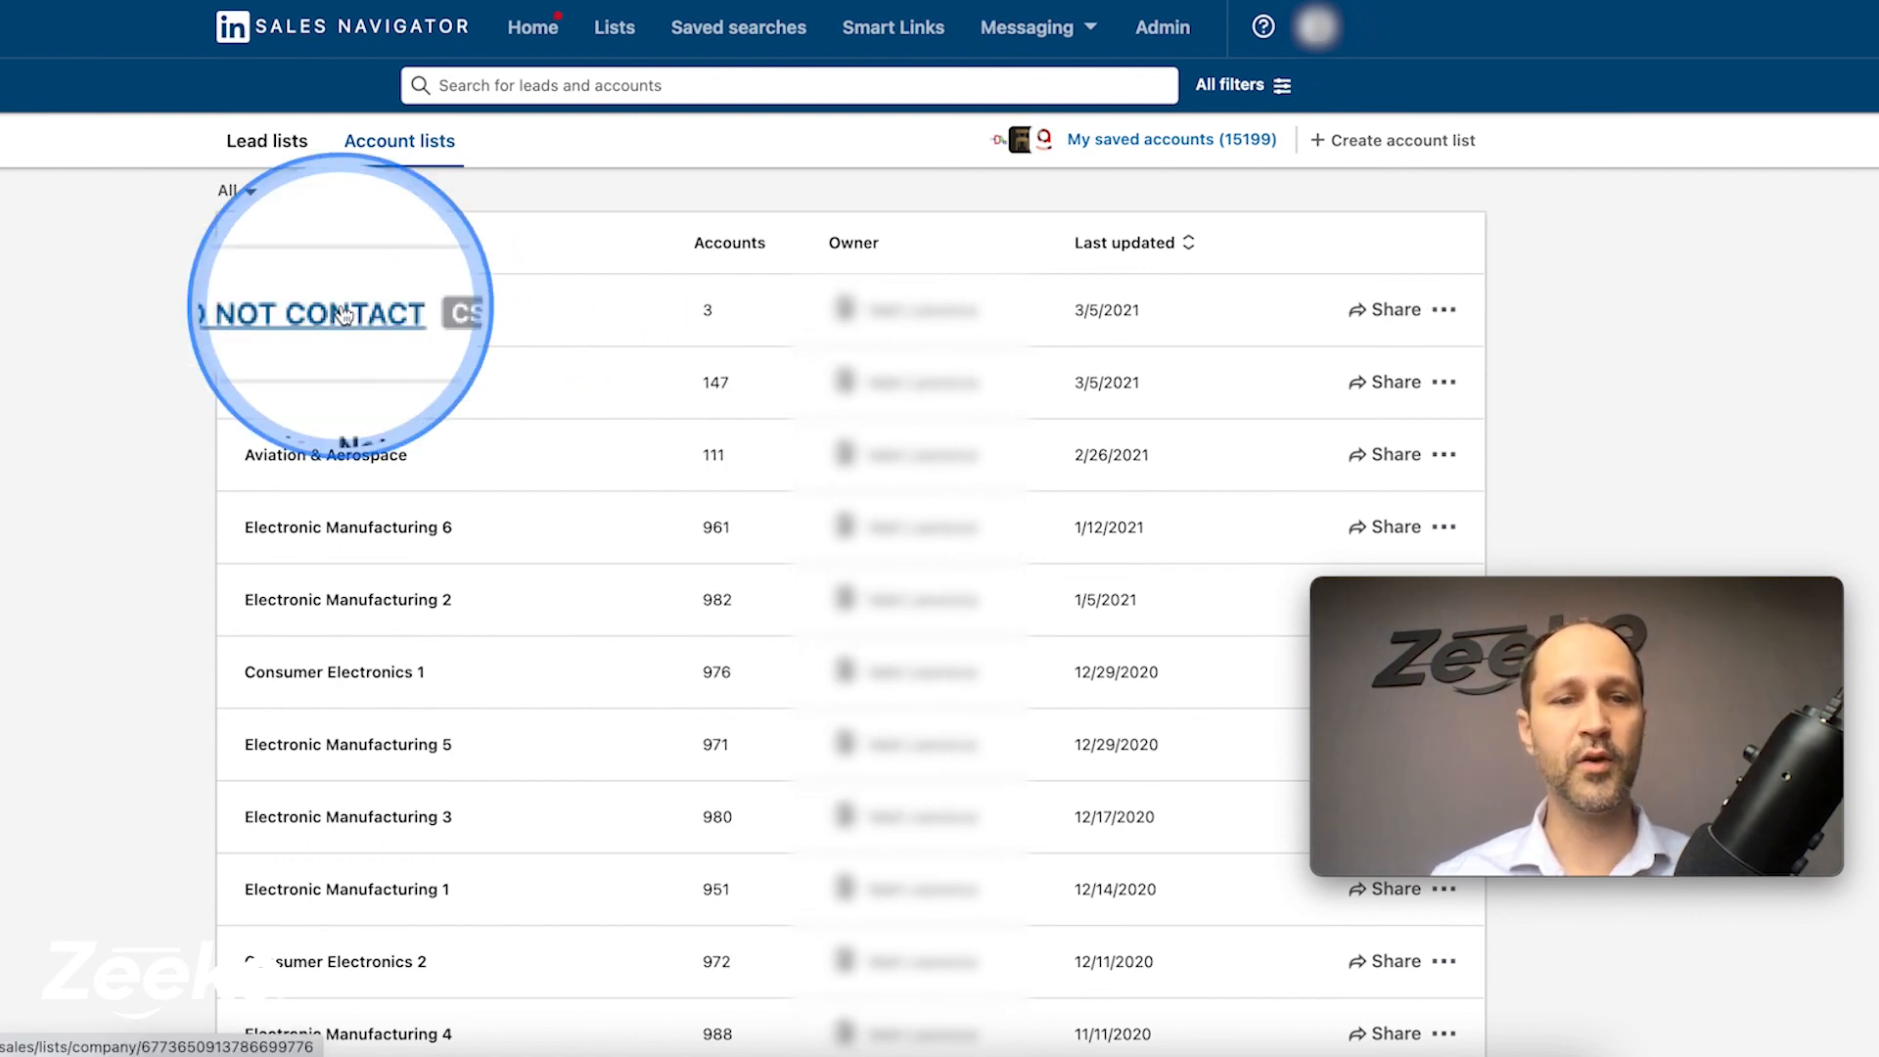
left_click(341, 313)
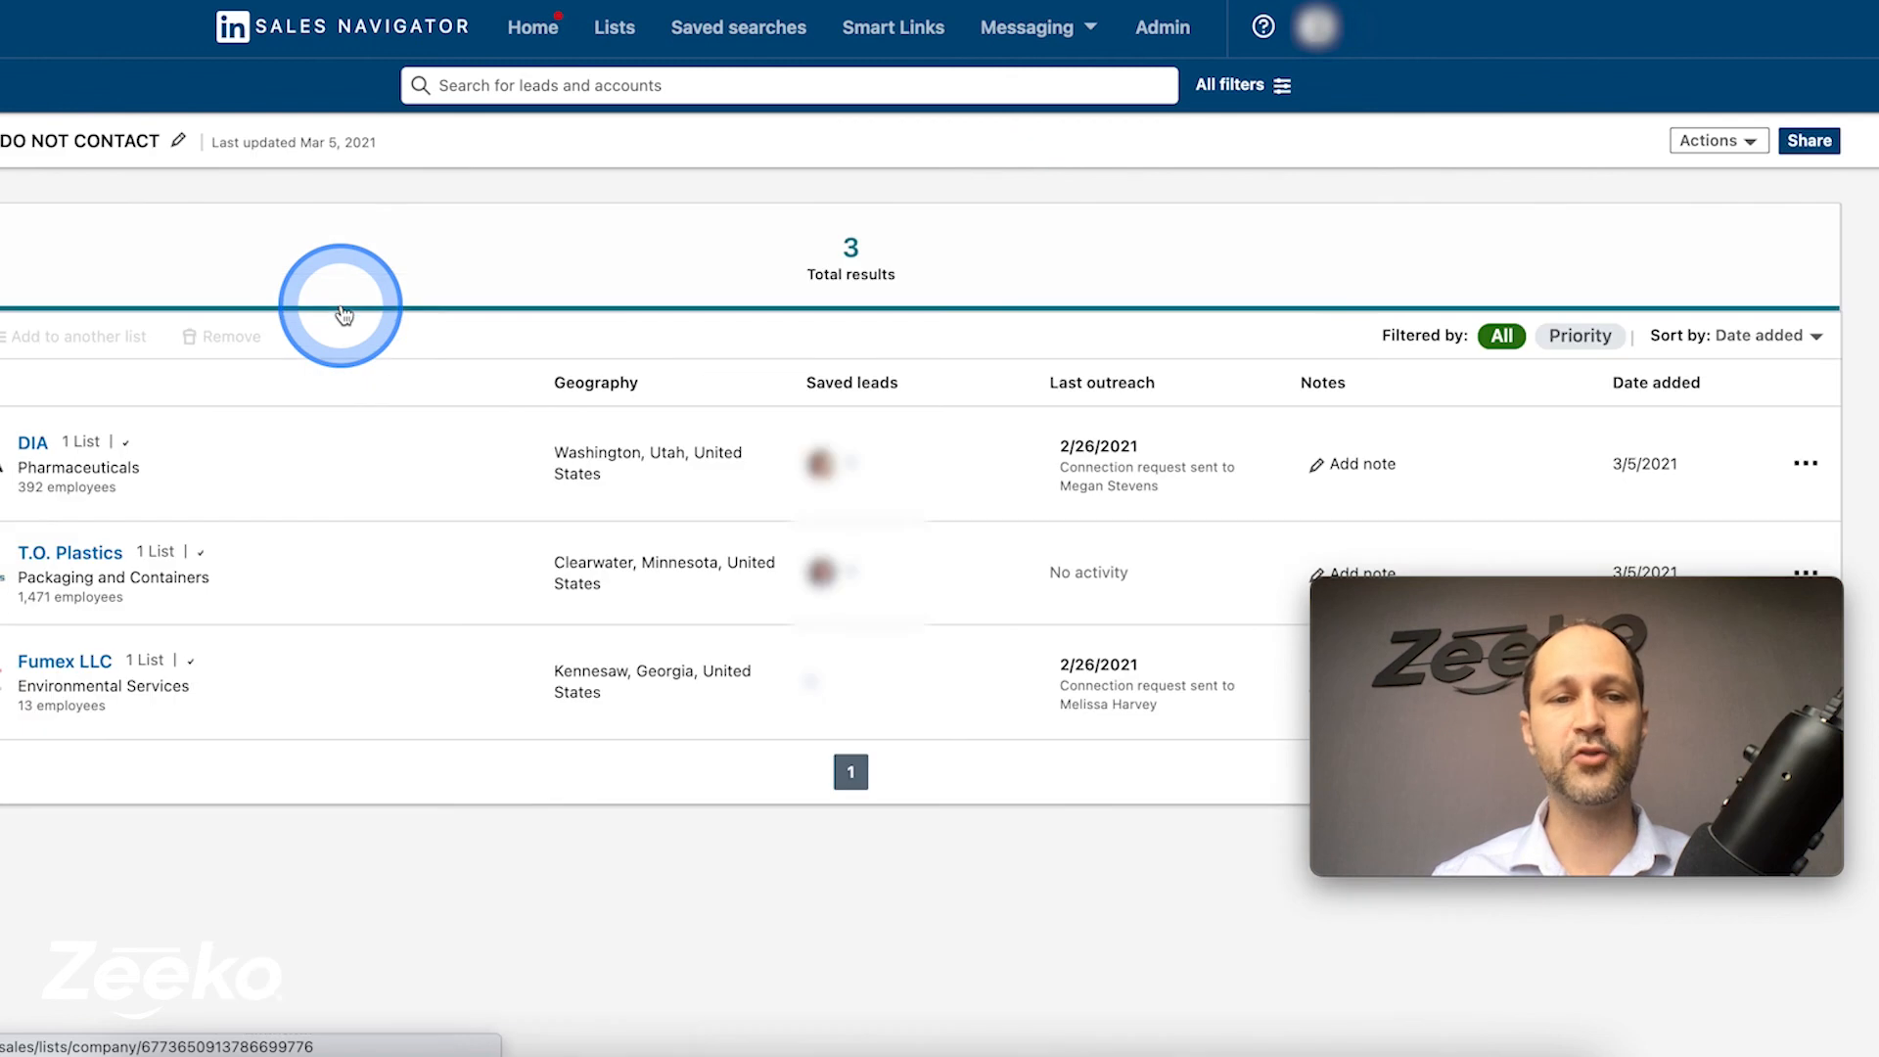